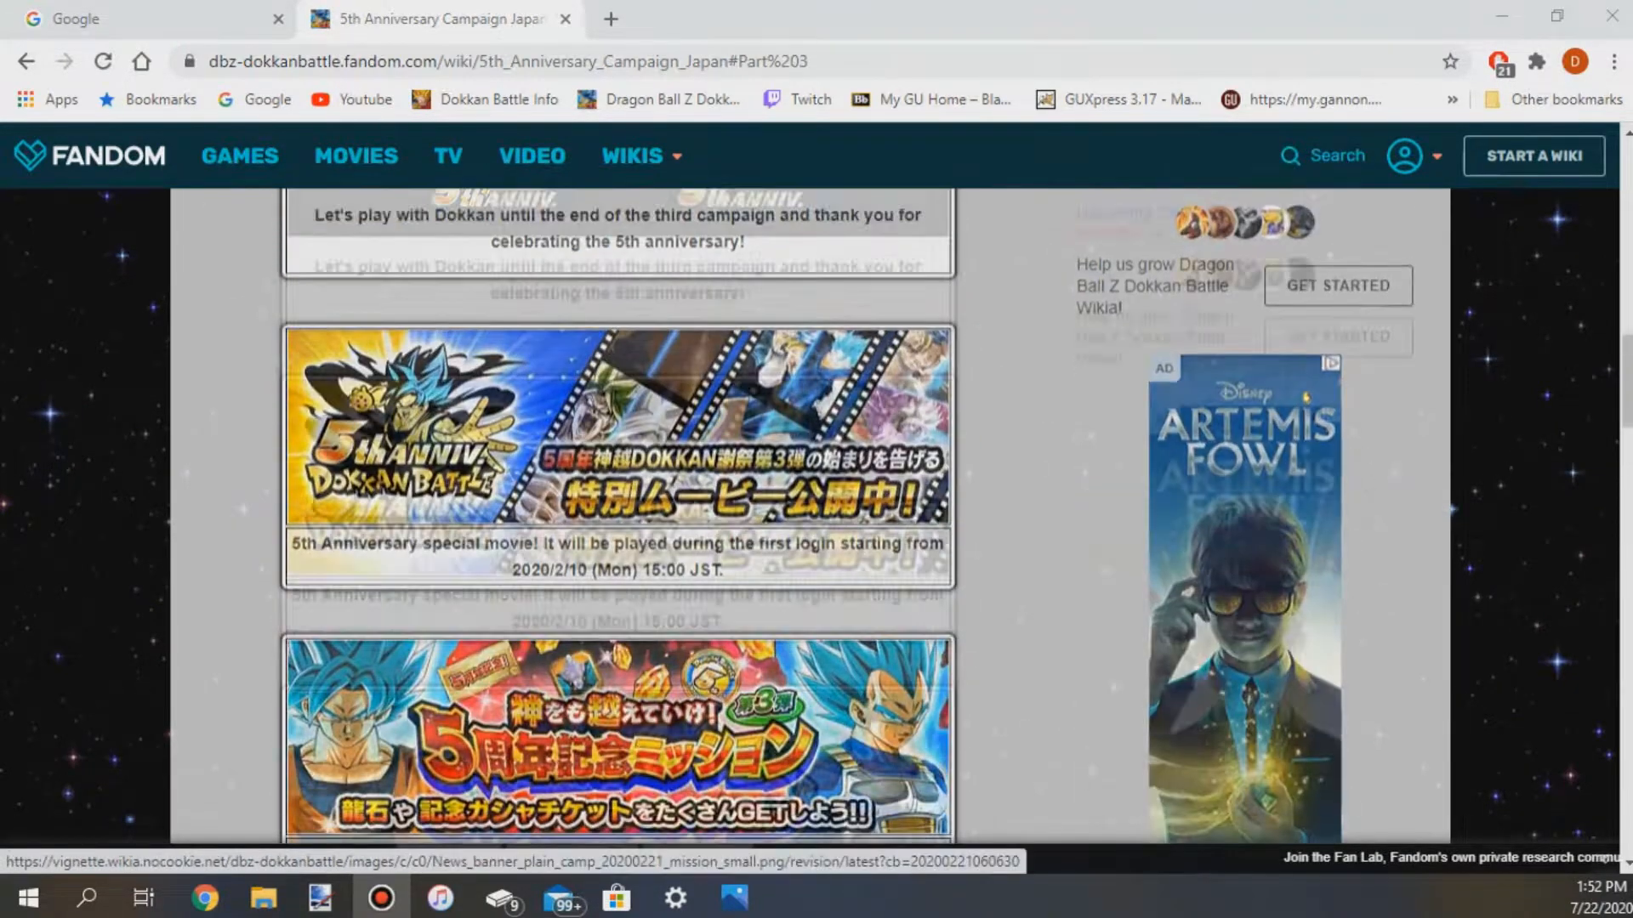
Scroll past the campaign banners and open the Worth 1,000,000 Zeni Hercule Statue (Gold) item page.
{"action": "scroll", "scroll_direction": "down", "scroll_amount": 3}
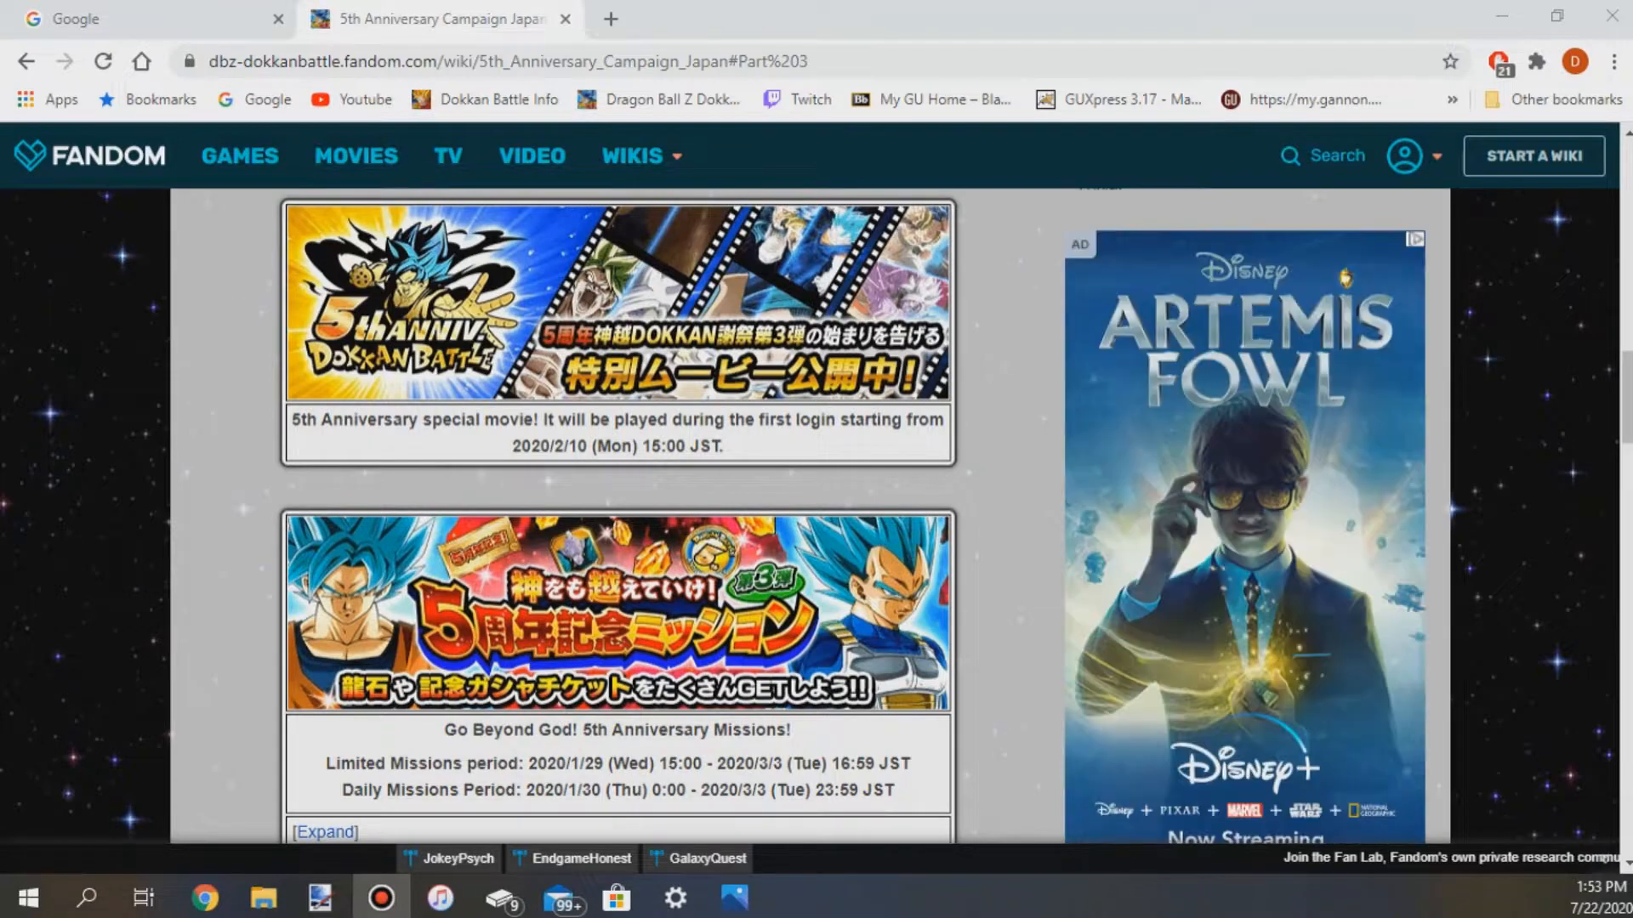
{"action": "scroll", "scroll_direction": "down", "scroll_amount": 3}
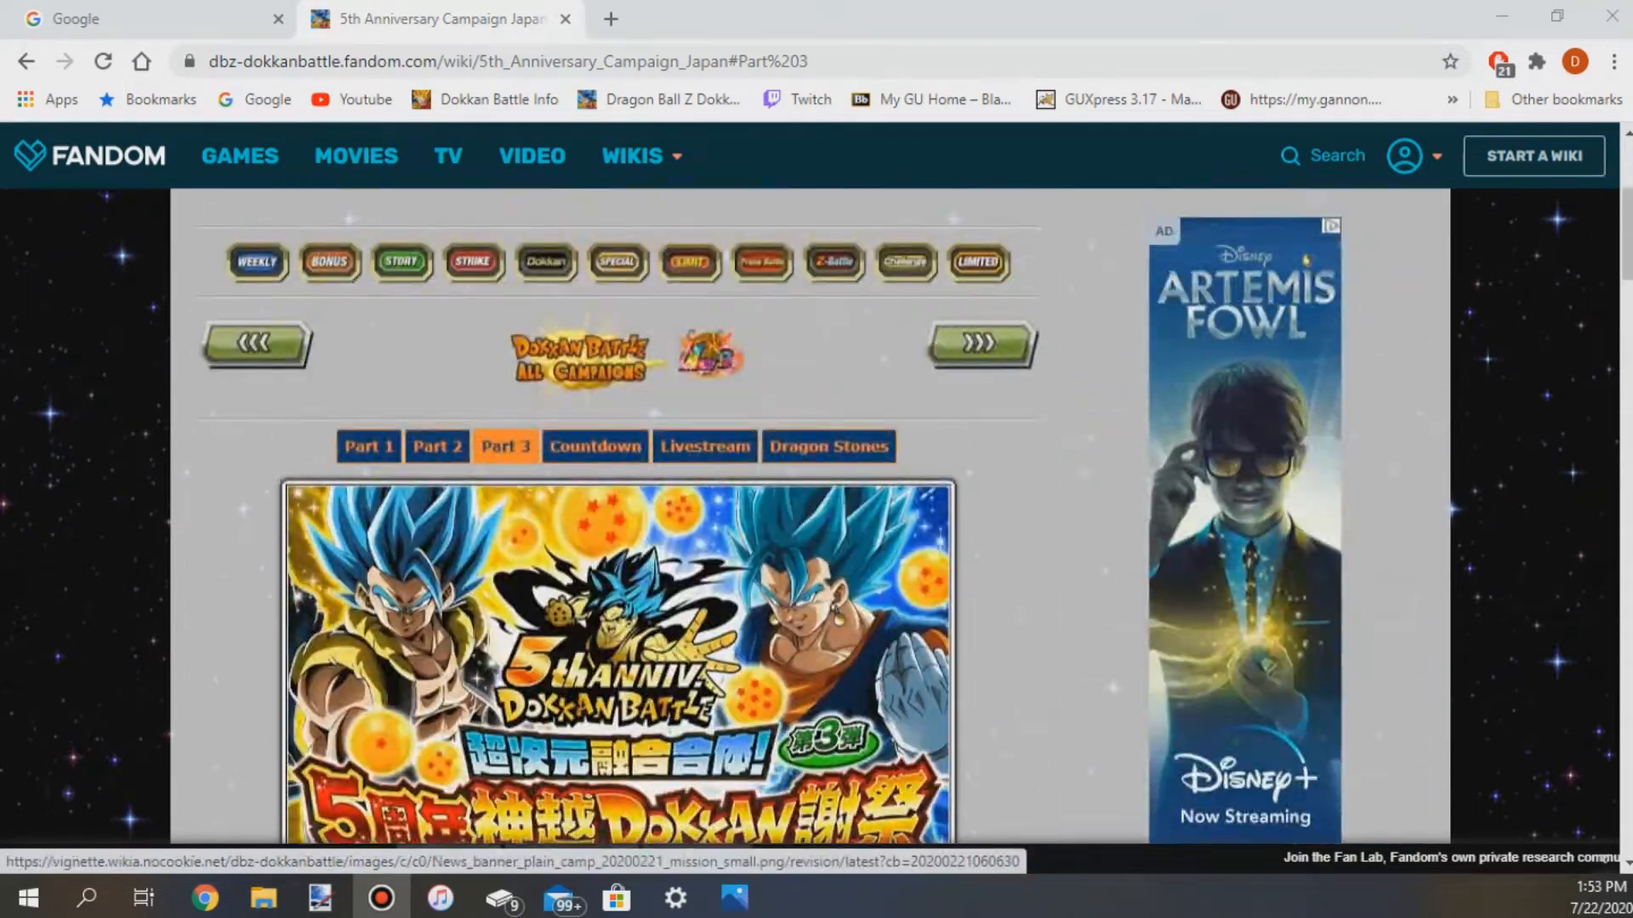
{"action": "scroll", "scroll_direction": "down", "scroll_amount": 3}
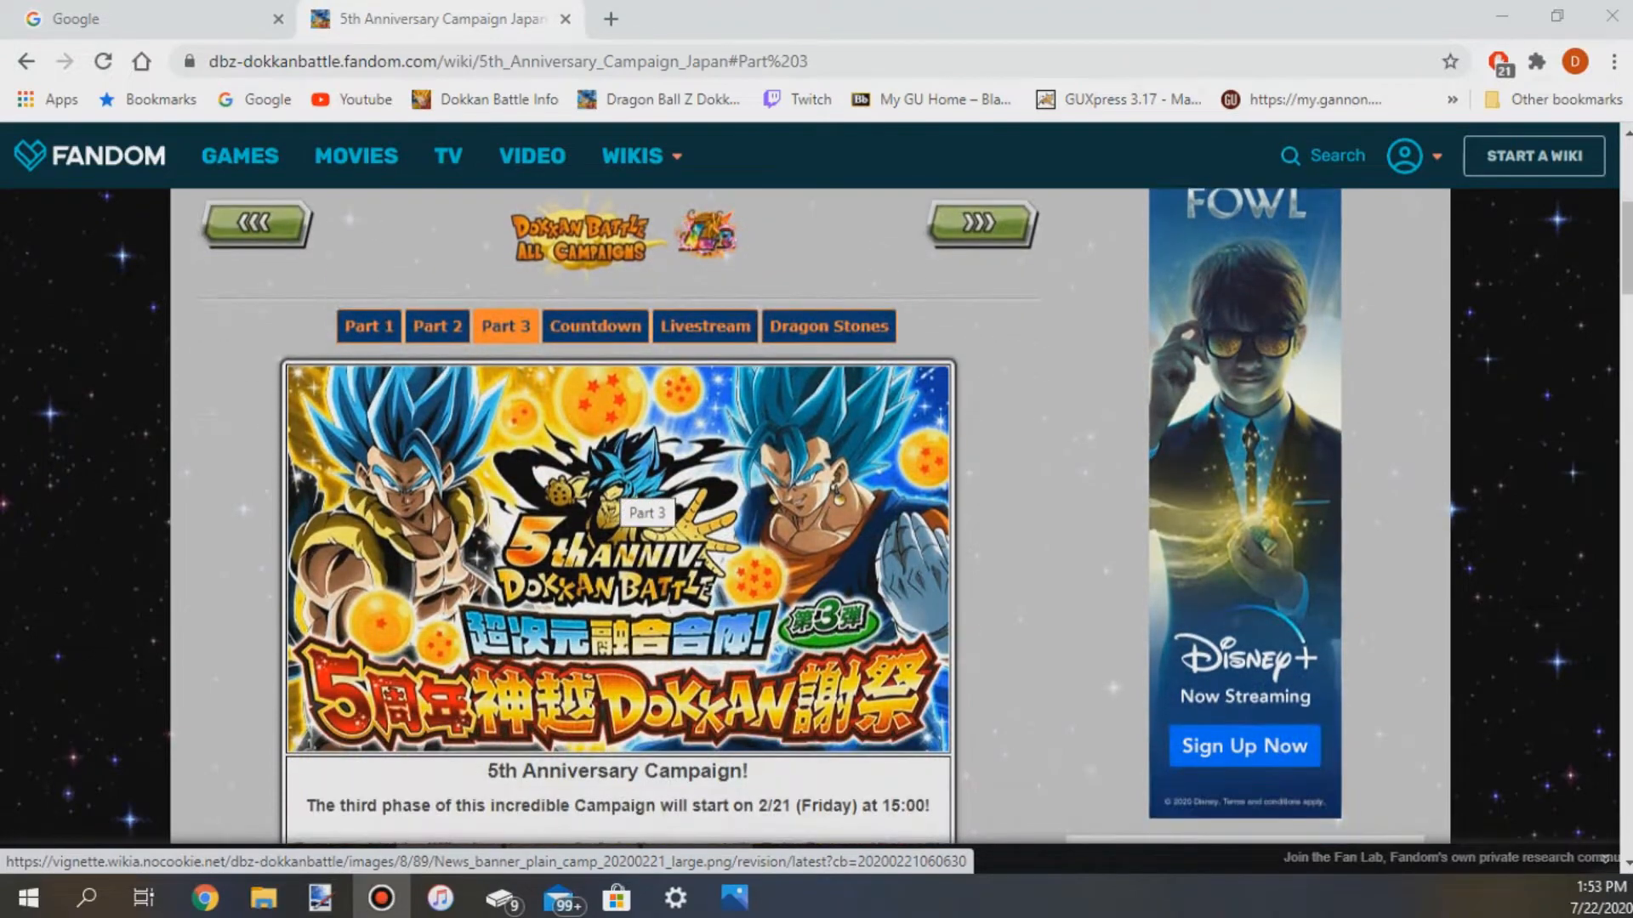
{"action": "scroll", "scroll_direction": "down", "scroll_amount": 3}
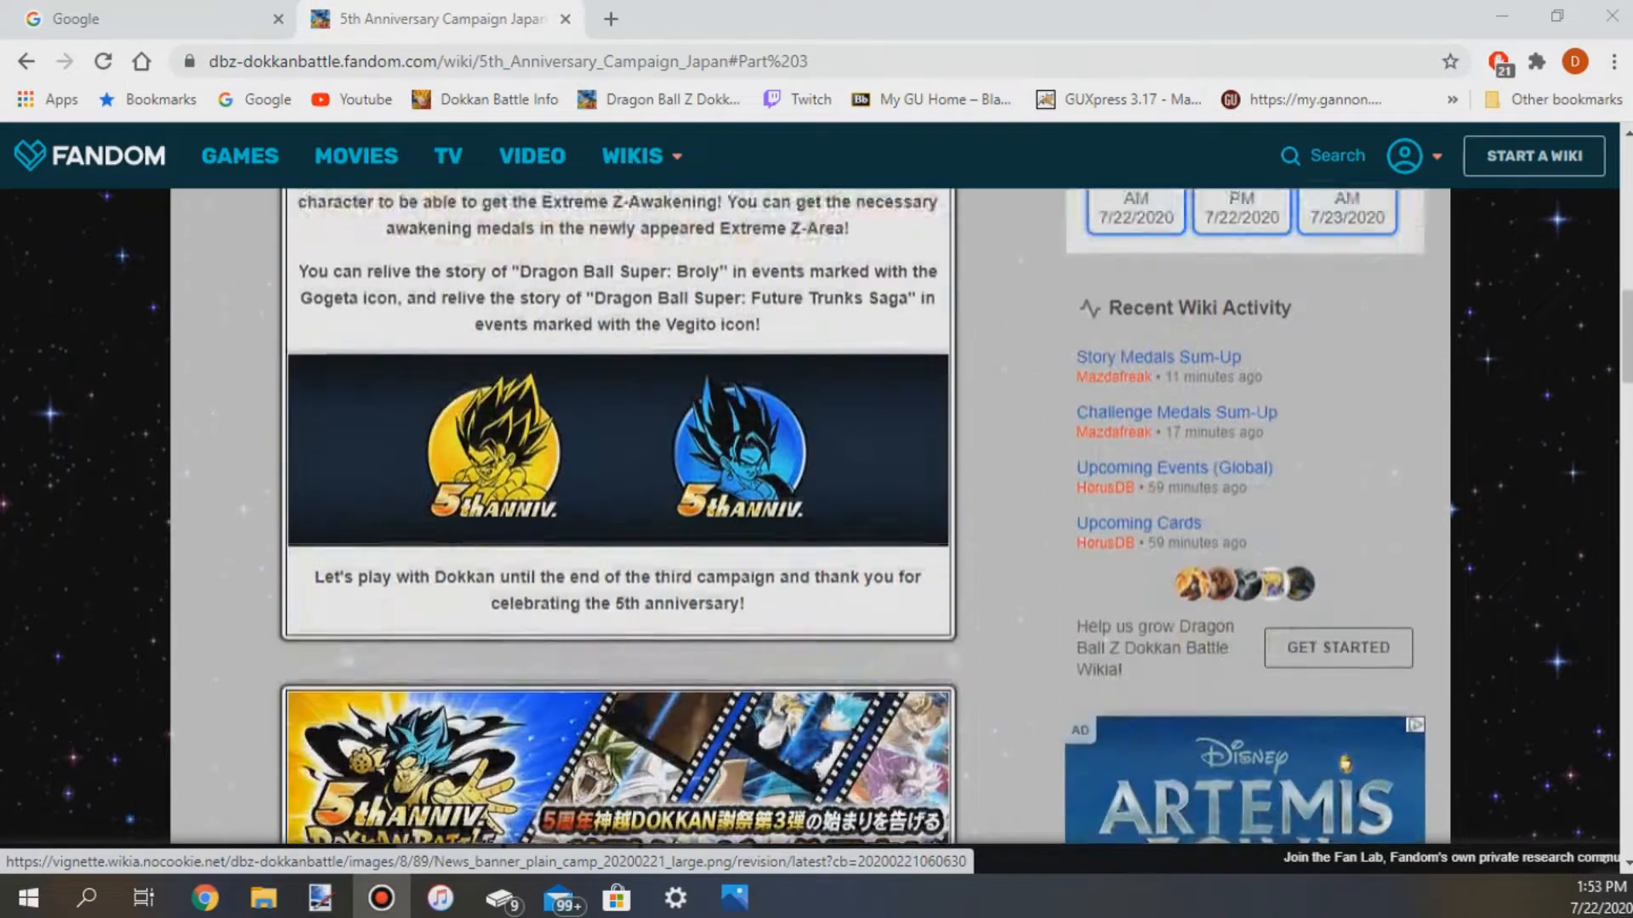
{"action": "scroll", "scroll_direction": "down", "scroll_amount": 3}
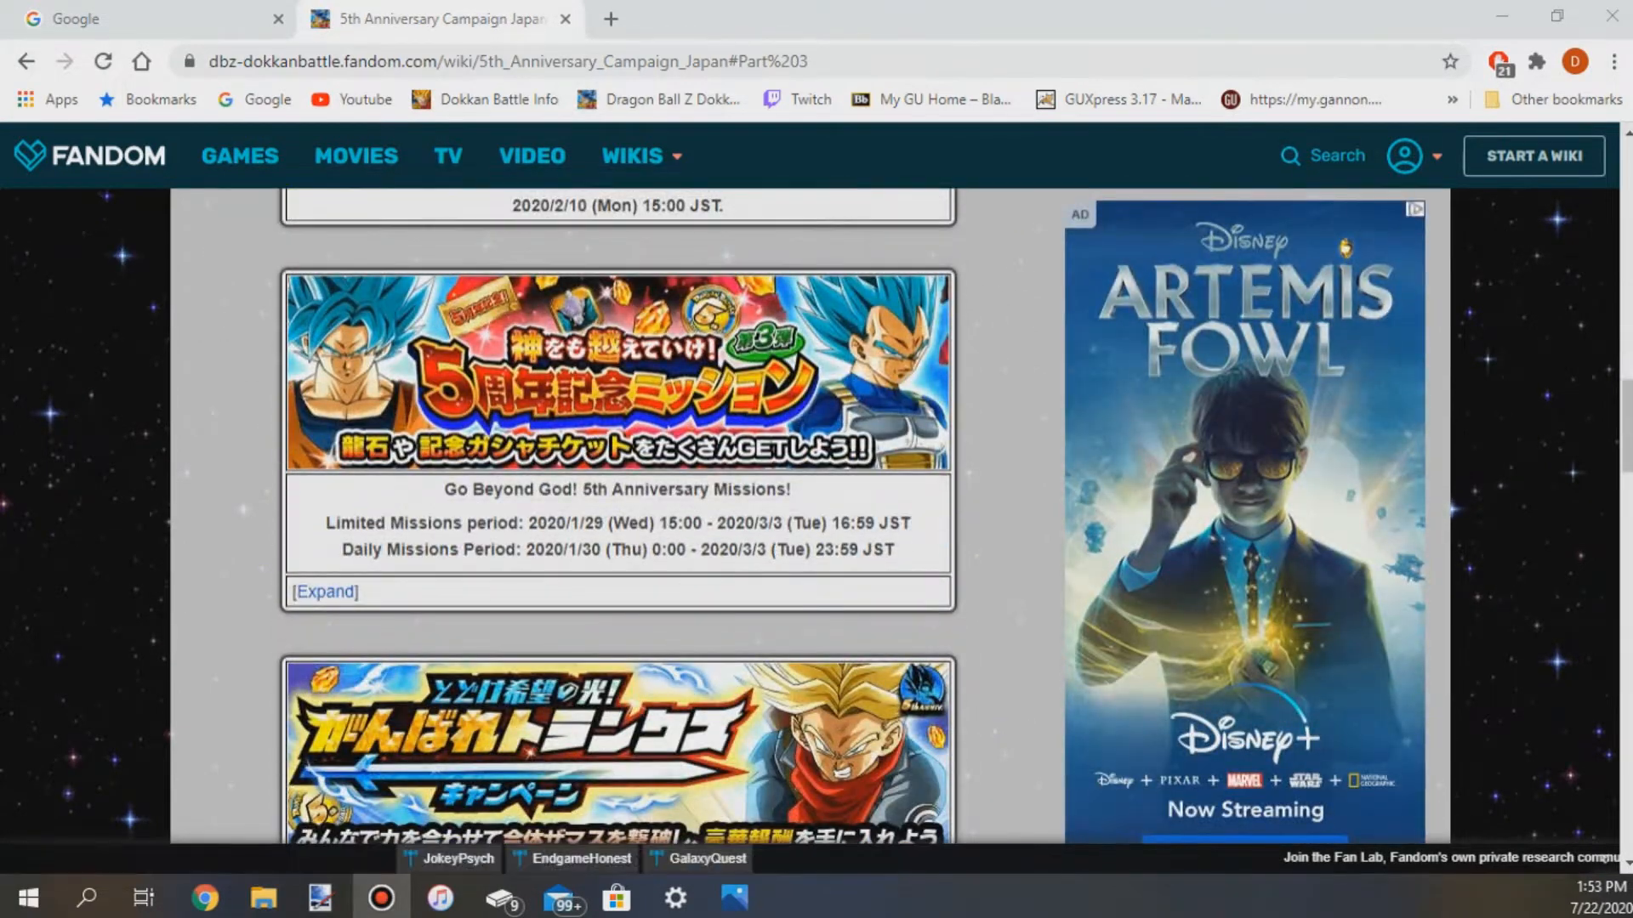
{"action": "left_click", "coordinate": [323, 592]}
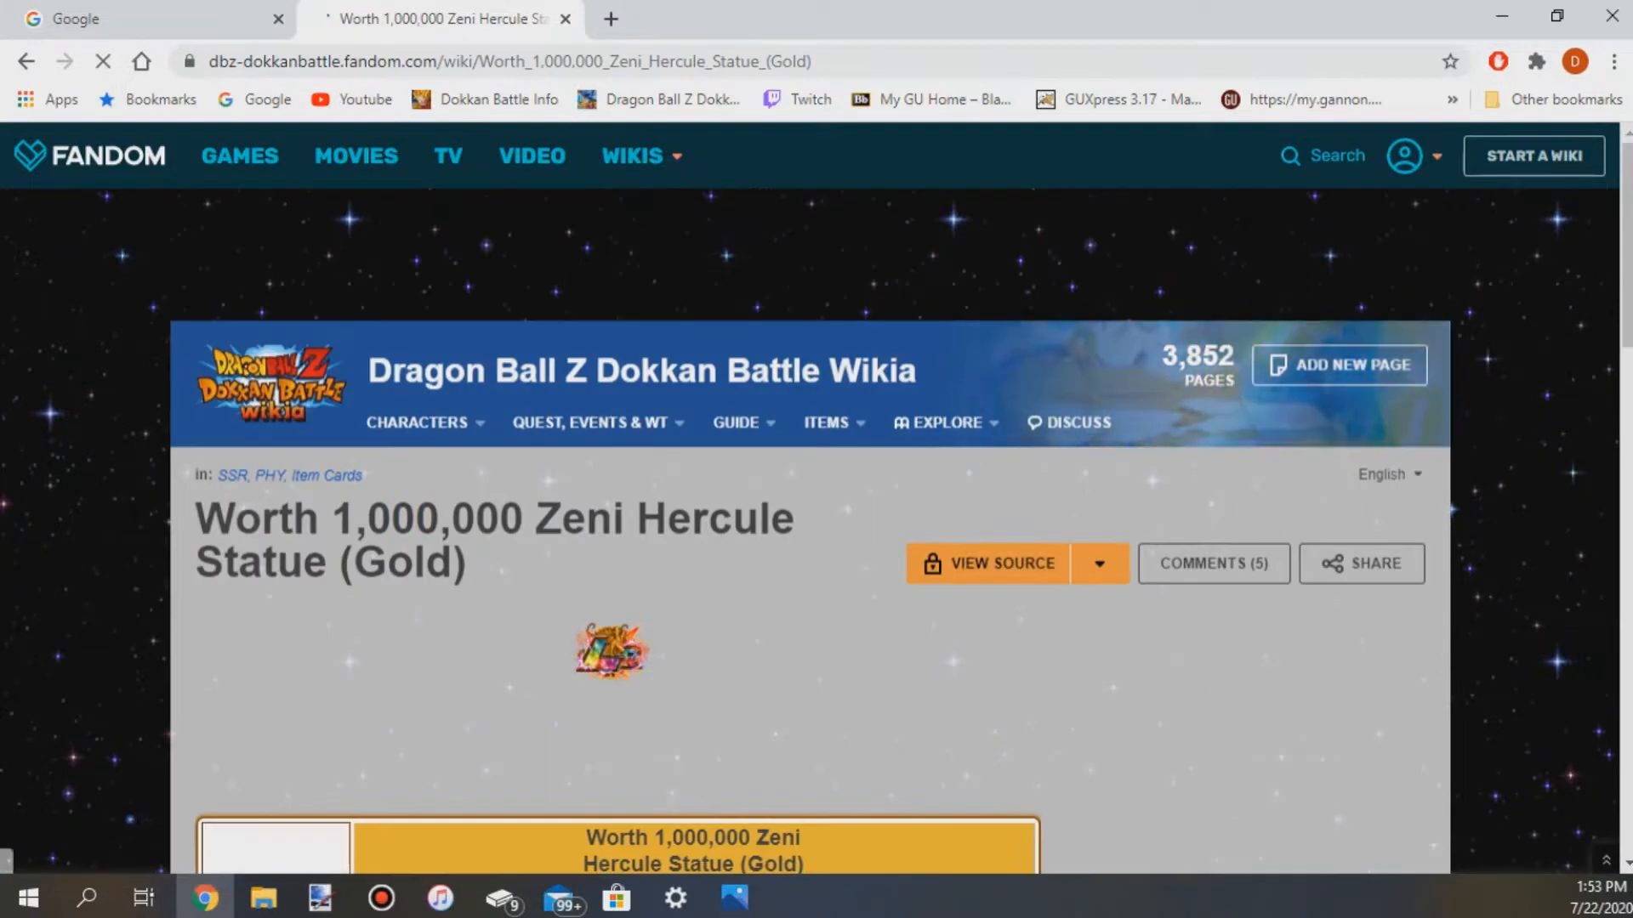
Go back to the 5th Anniversary Campaign Japan page at the Go Beyond God missions banner.
{"action": "left_click", "coordinate": [418, 421]}
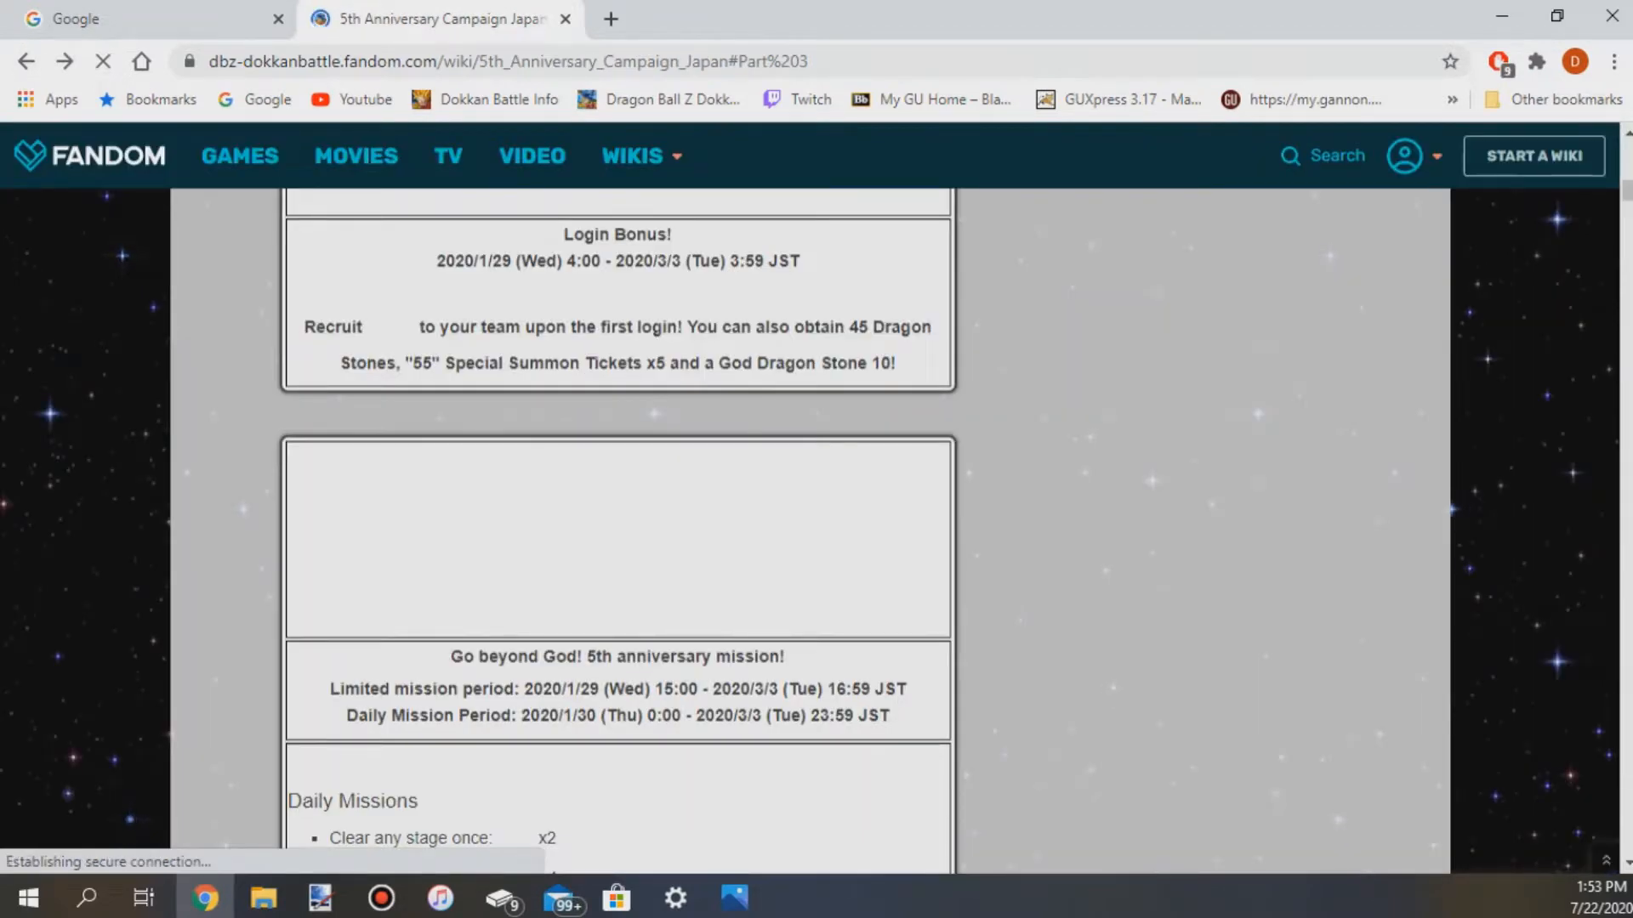
{"action": "scroll", "scroll_direction": "down", "scroll_amount": 3}
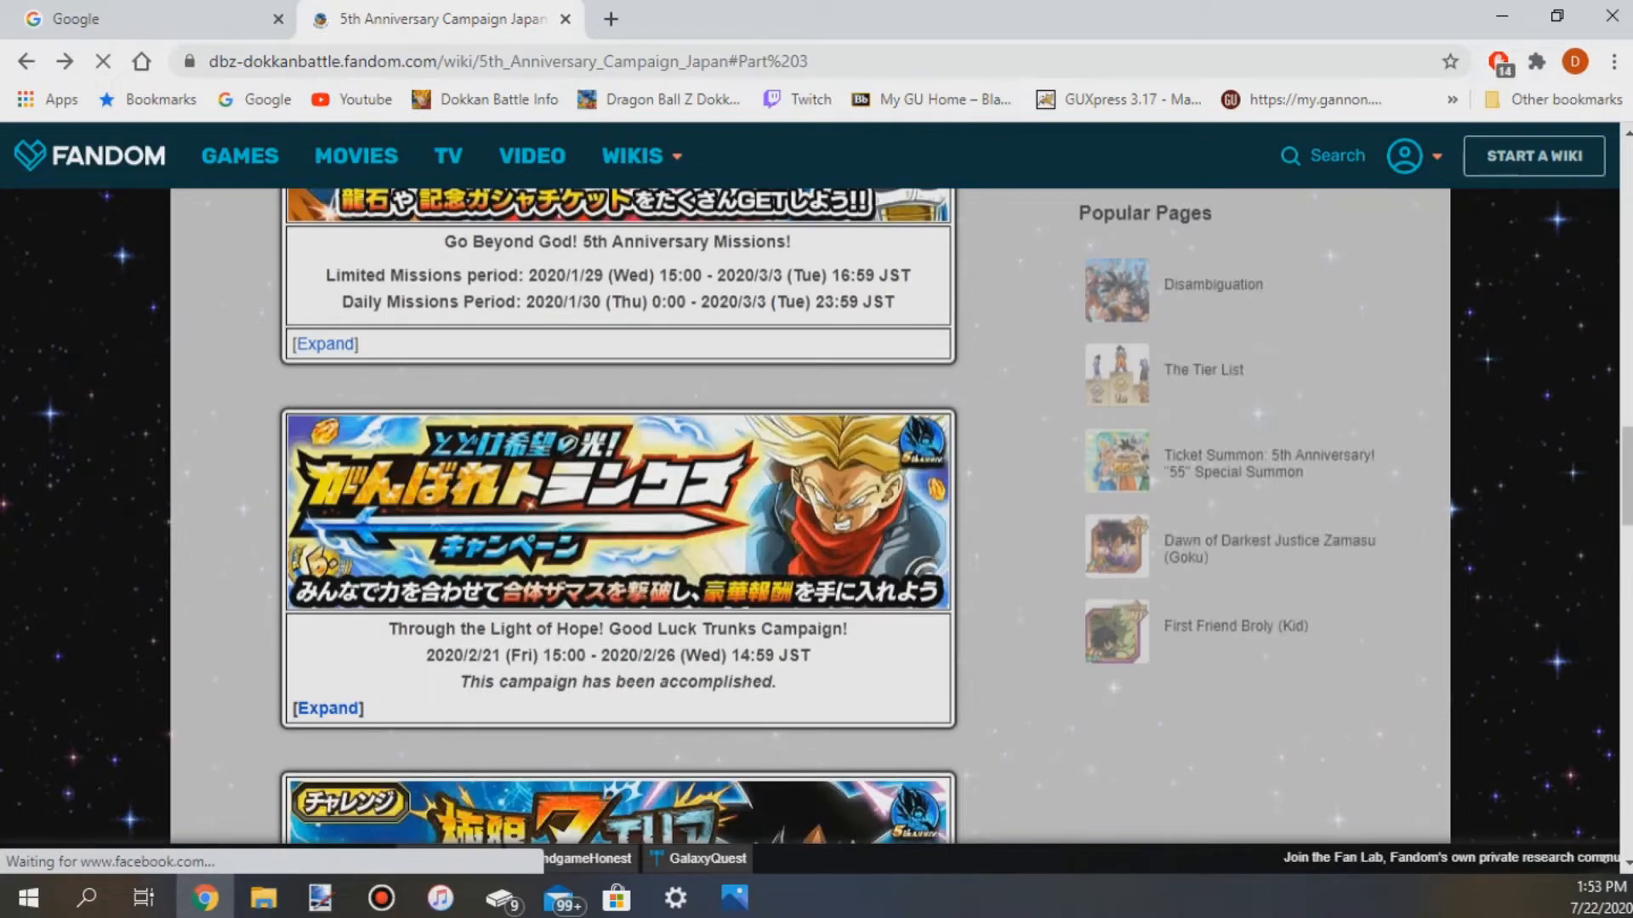
{"action": "scroll", "scroll_direction": "up", "scroll_amount": 3}
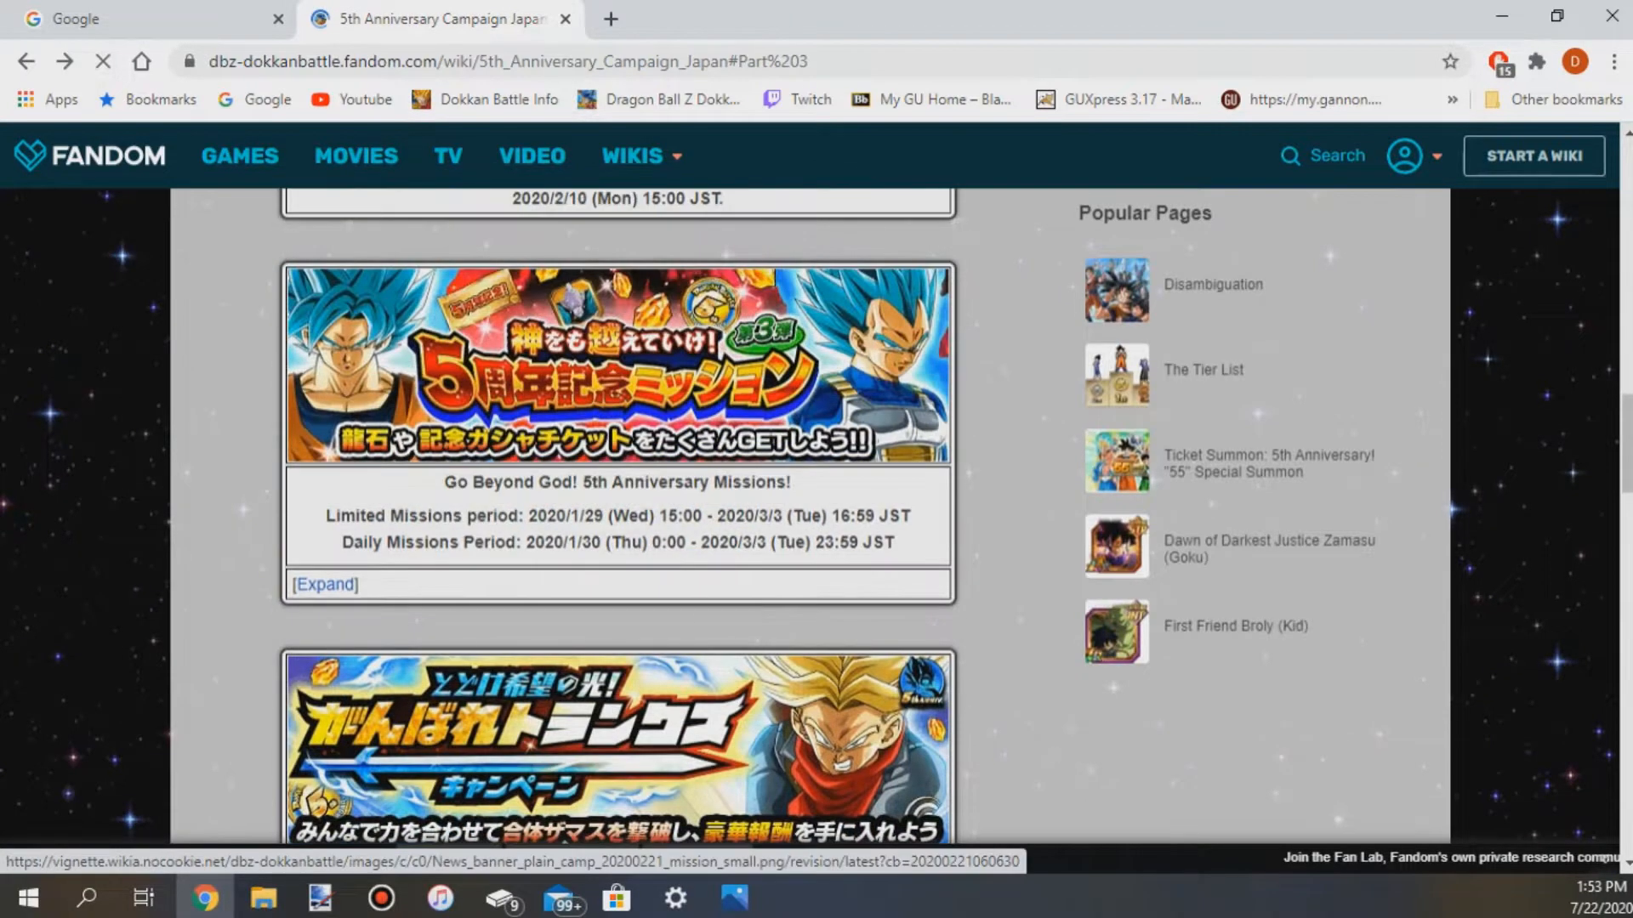
Open the Ticket Summon: 5th Anniversary! "55" Special Summon page and view its summon rates.
{"action": "left_click", "coordinate": [323, 585]}
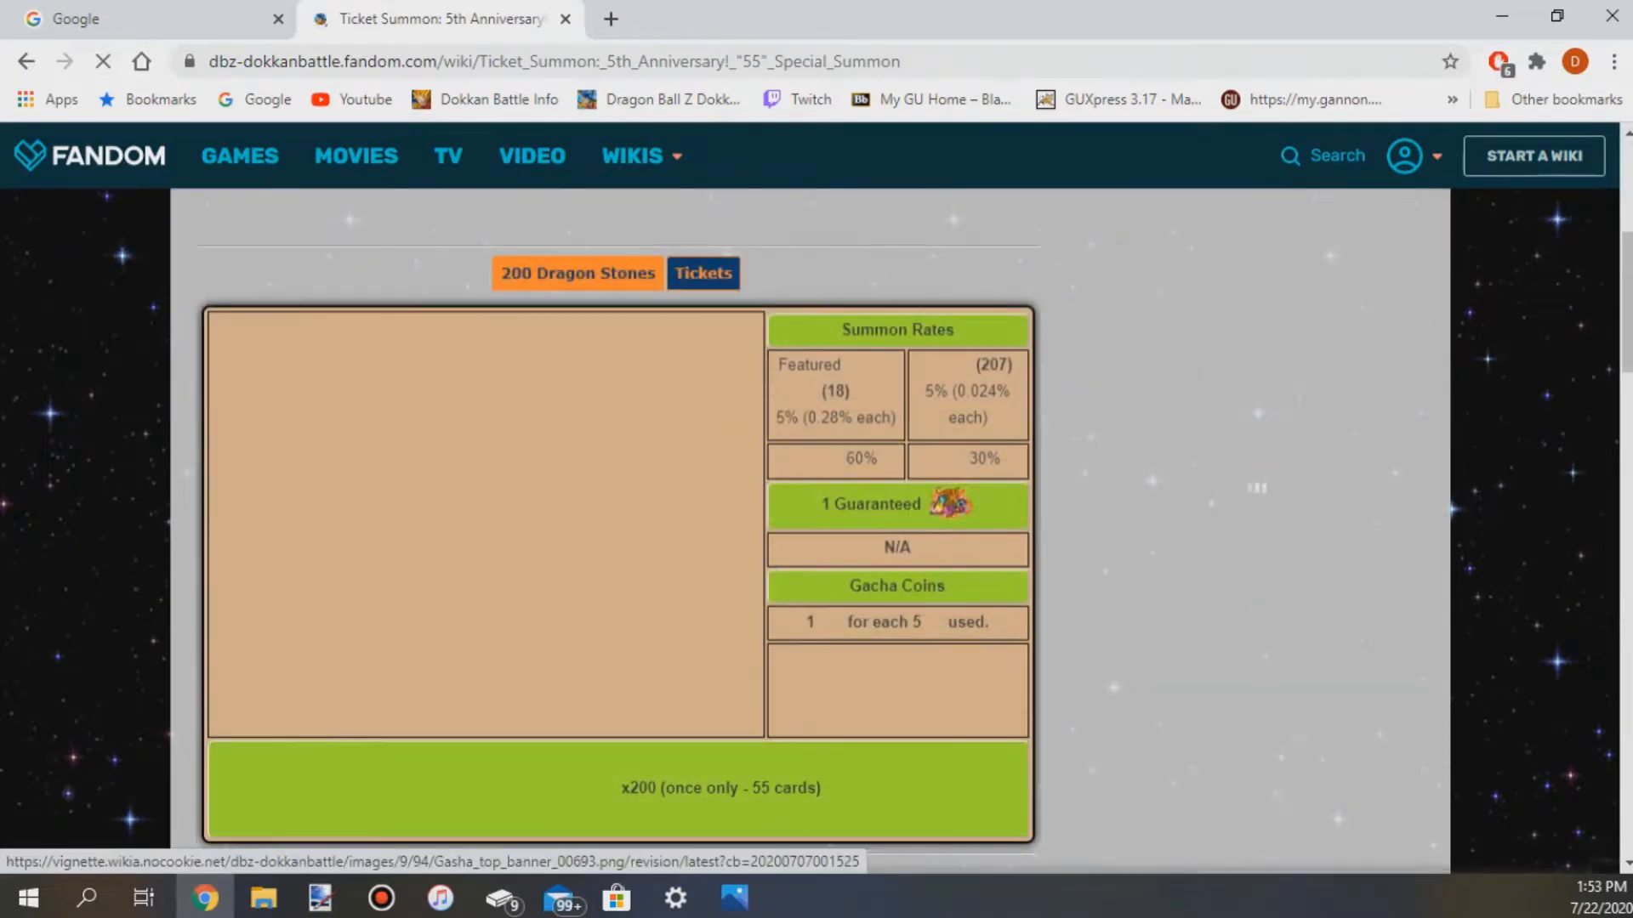
{"action": "scroll", "scroll_direction": "down", "scroll_amount": 3}
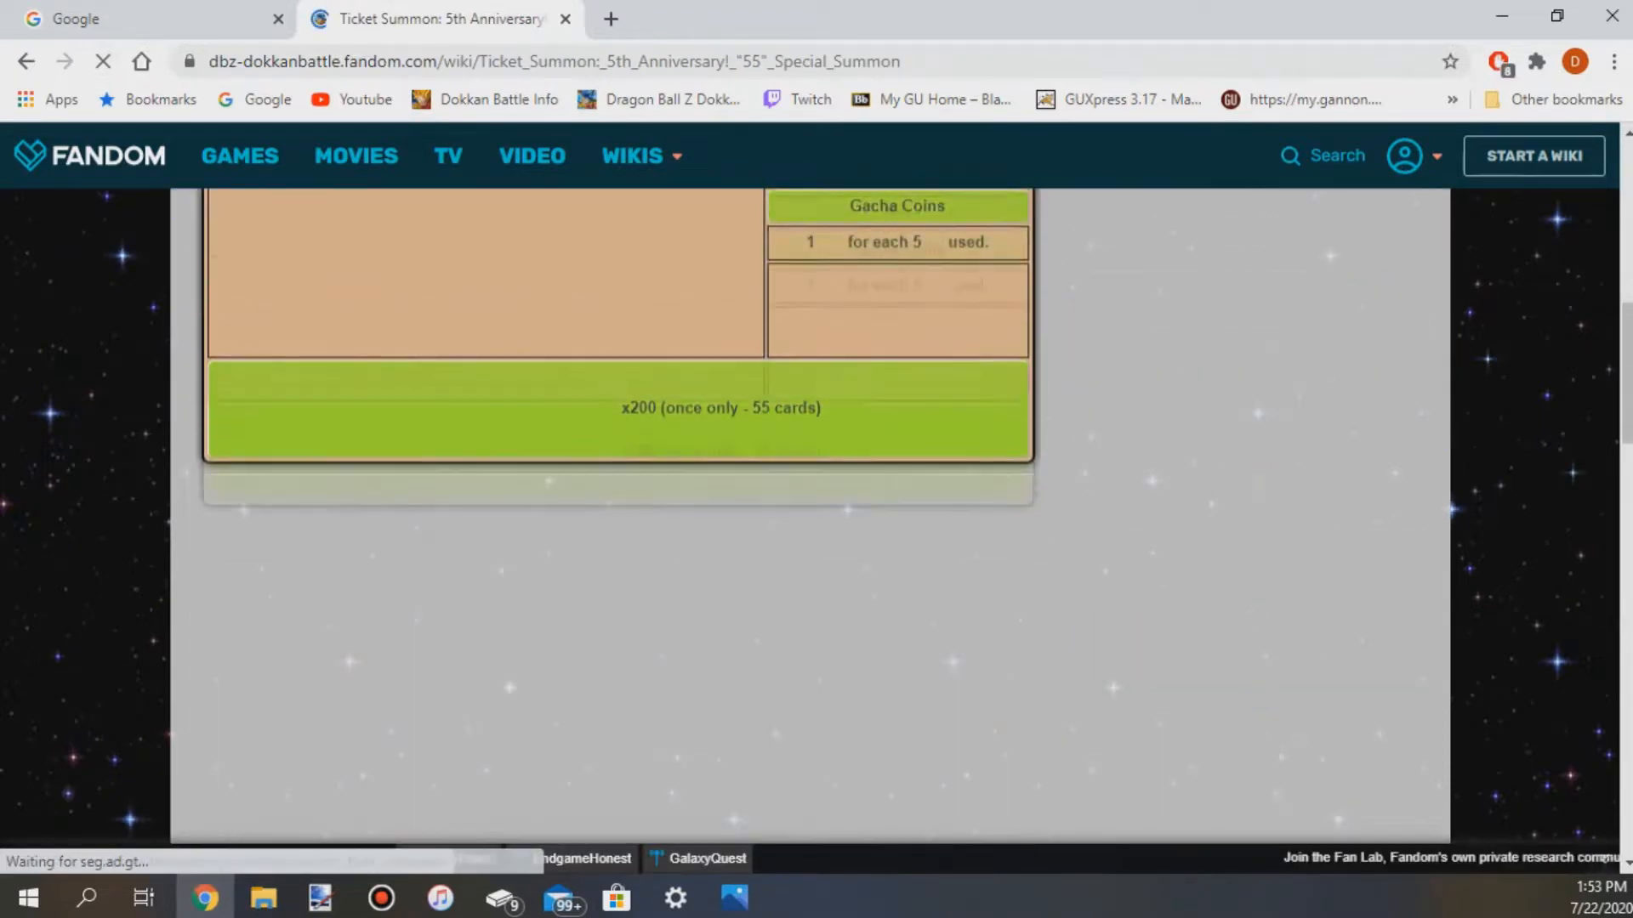
{"action": "scroll", "scroll_direction": "down", "scroll_amount": 3}
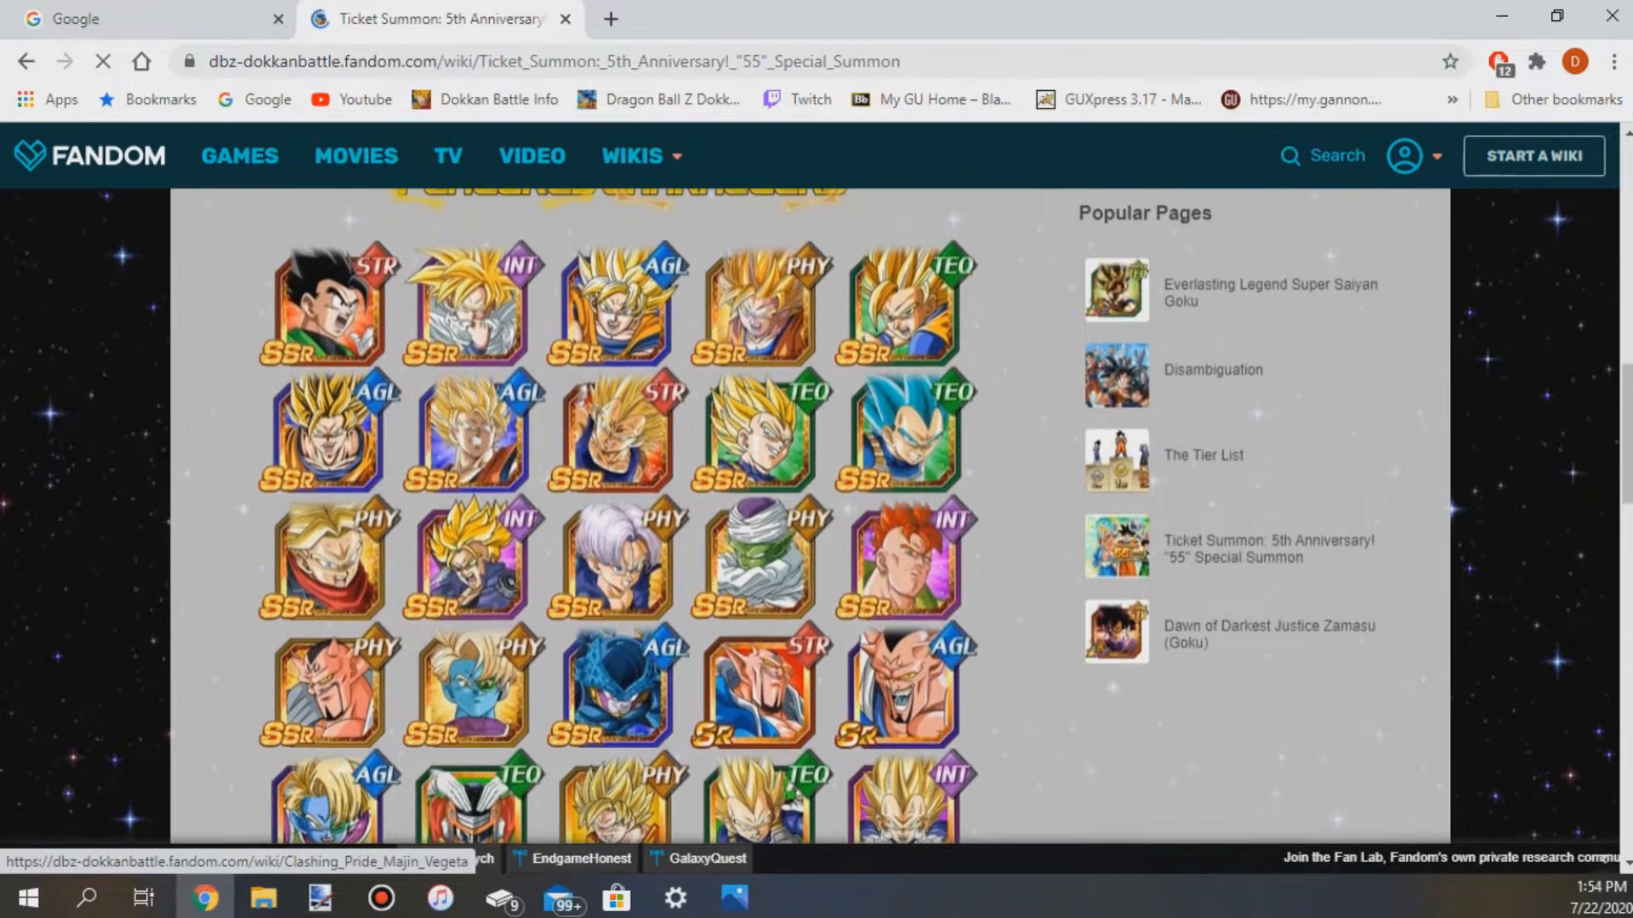
{"action": "scroll", "scroll_direction": "up", "scroll_amount": 3}
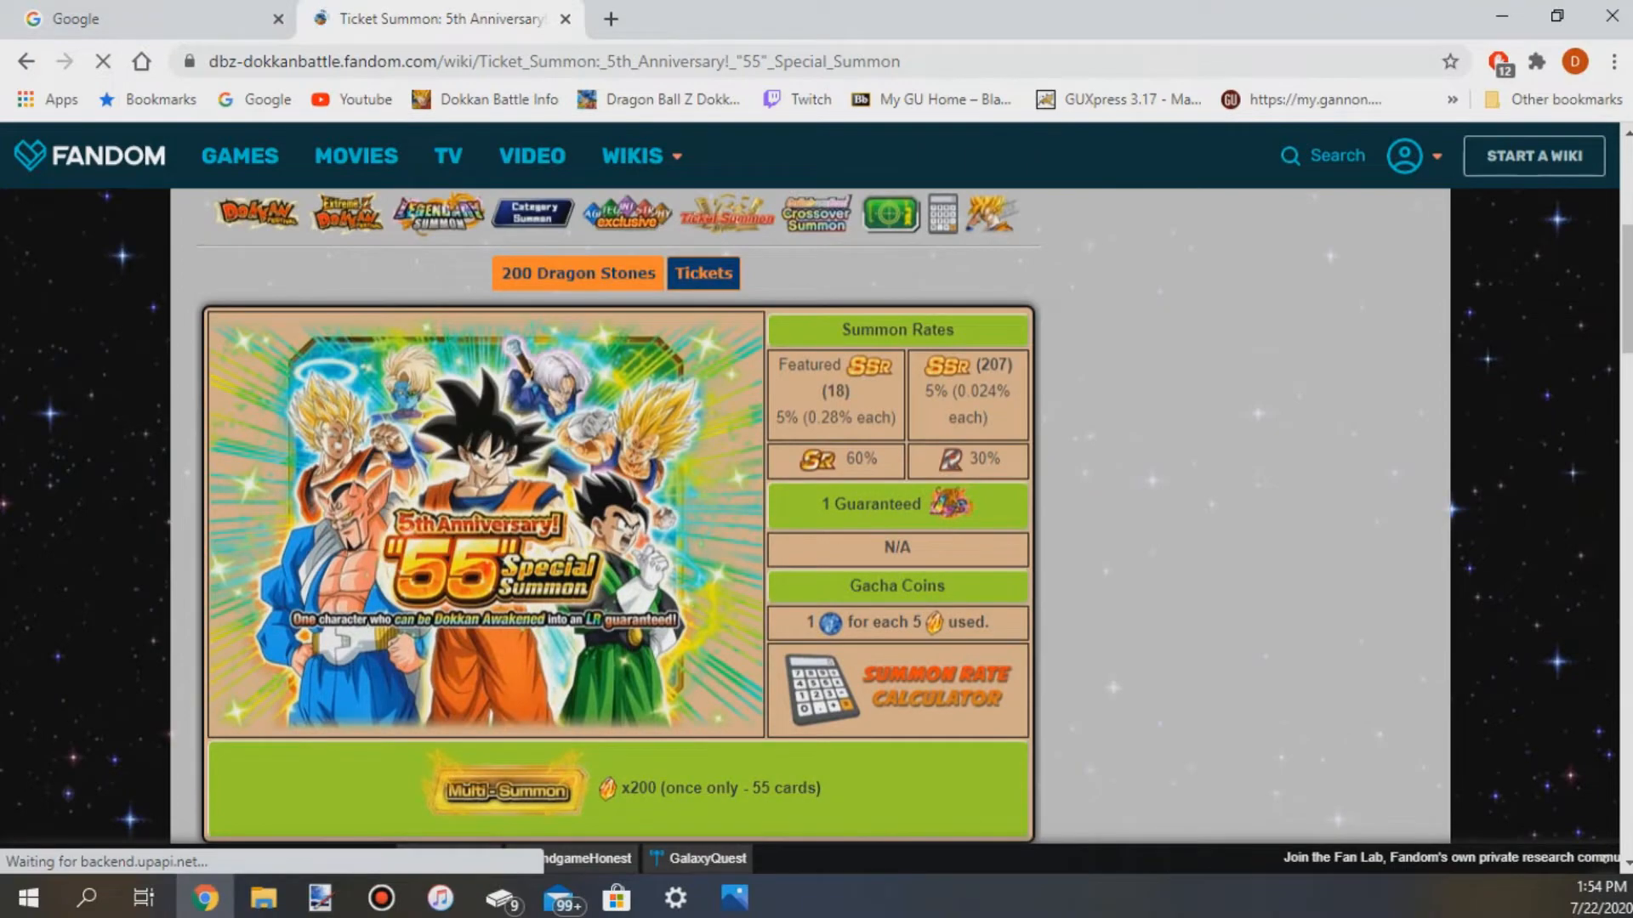
Browse the featured character grid on the "55" Special Summon page.
{"action": "scroll", "scroll_direction": "down", "scroll_amount": 3}
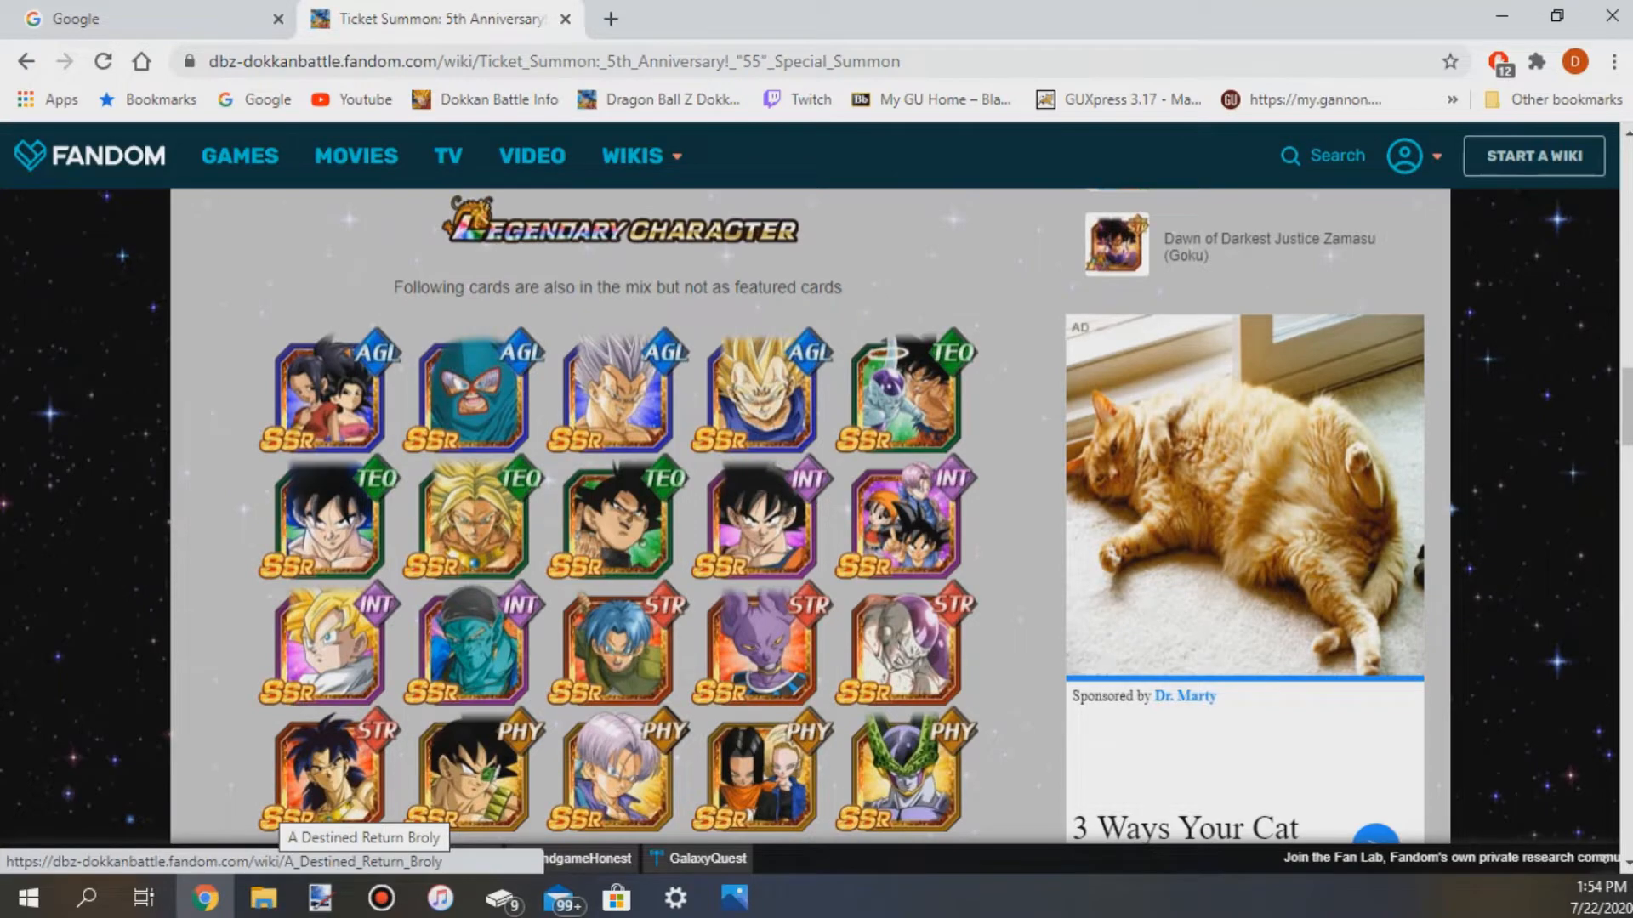
{"action": "scroll", "scroll_direction": "up", "scroll_amount": 3}
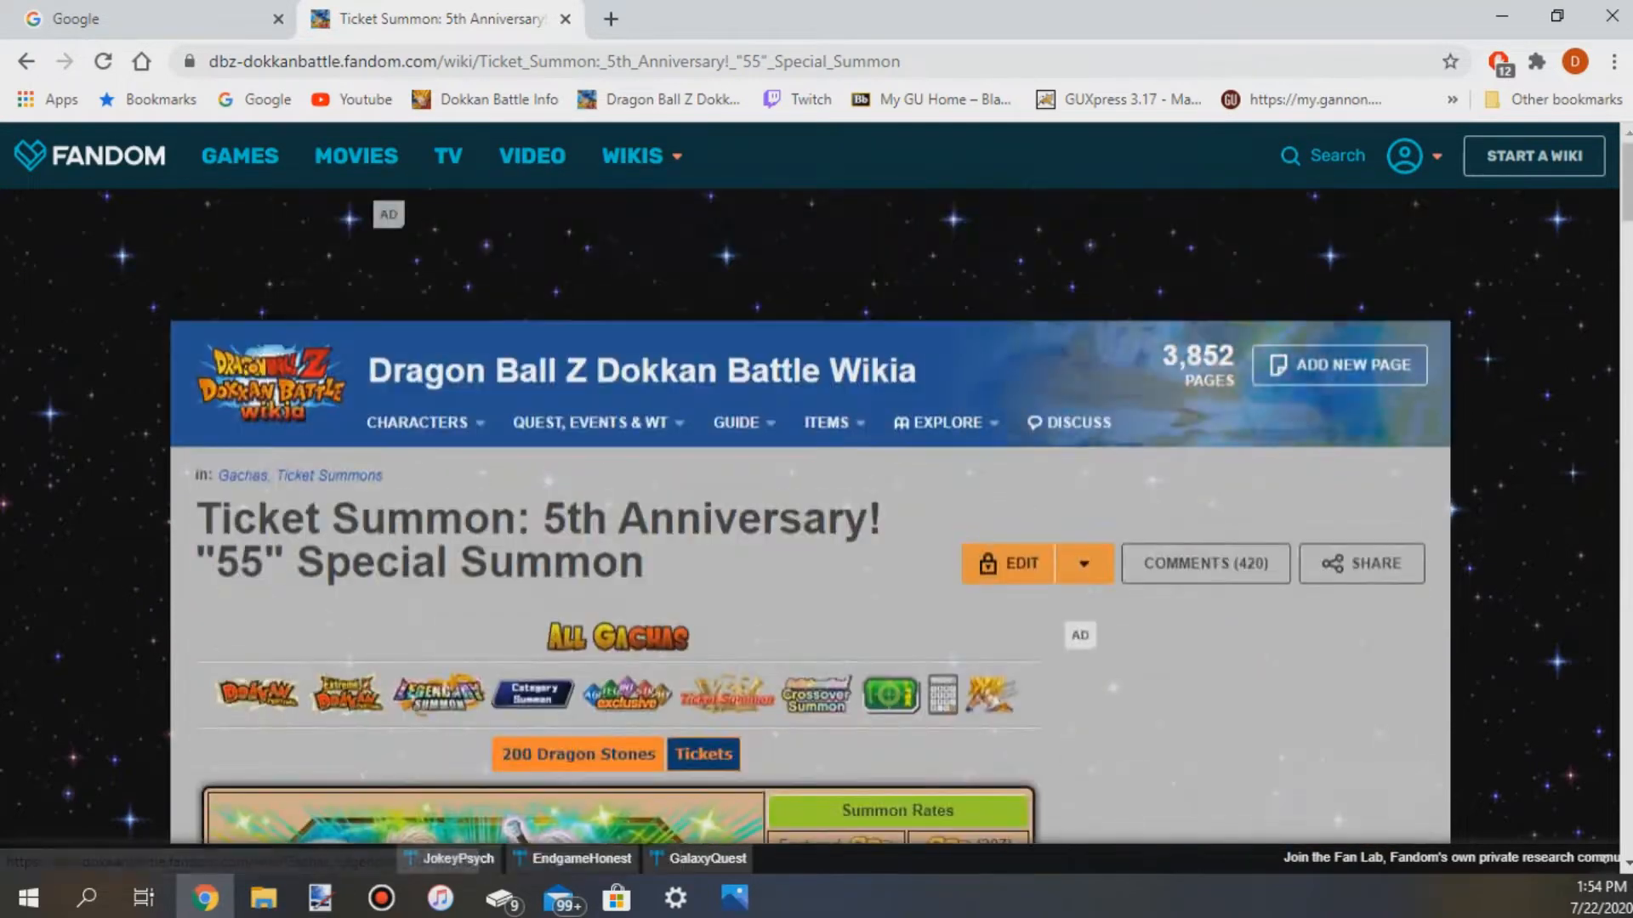
{"action": "scroll", "scroll_direction": "down", "scroll_amount": 3}
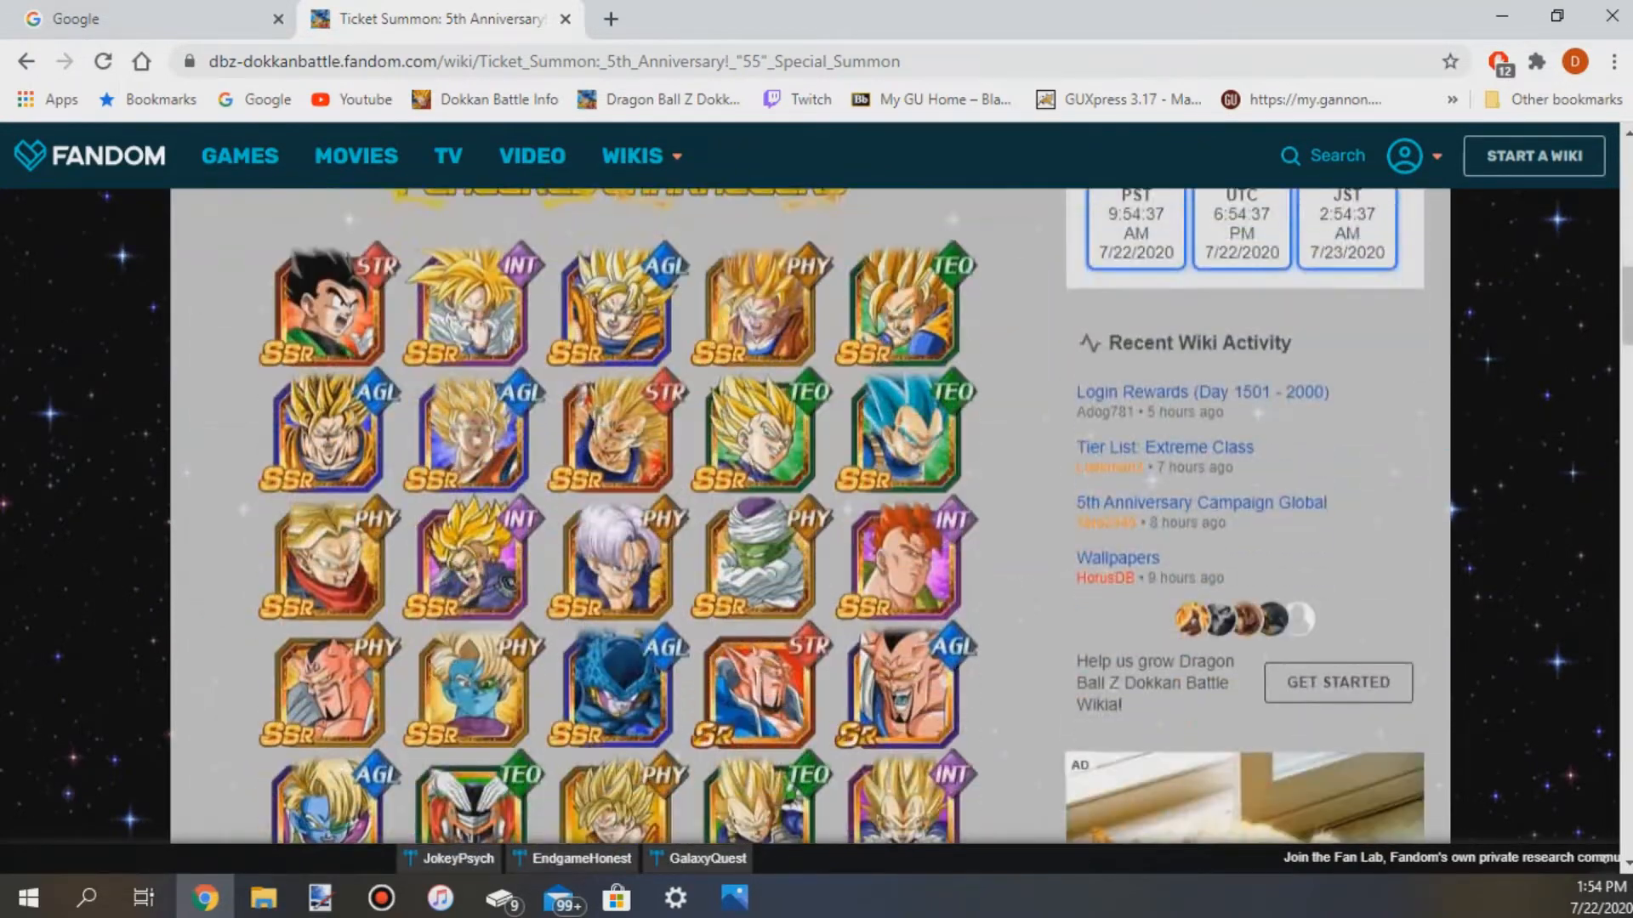
{"action": "scroll", "scroll_direction": "down", "scroll_amount": 3}
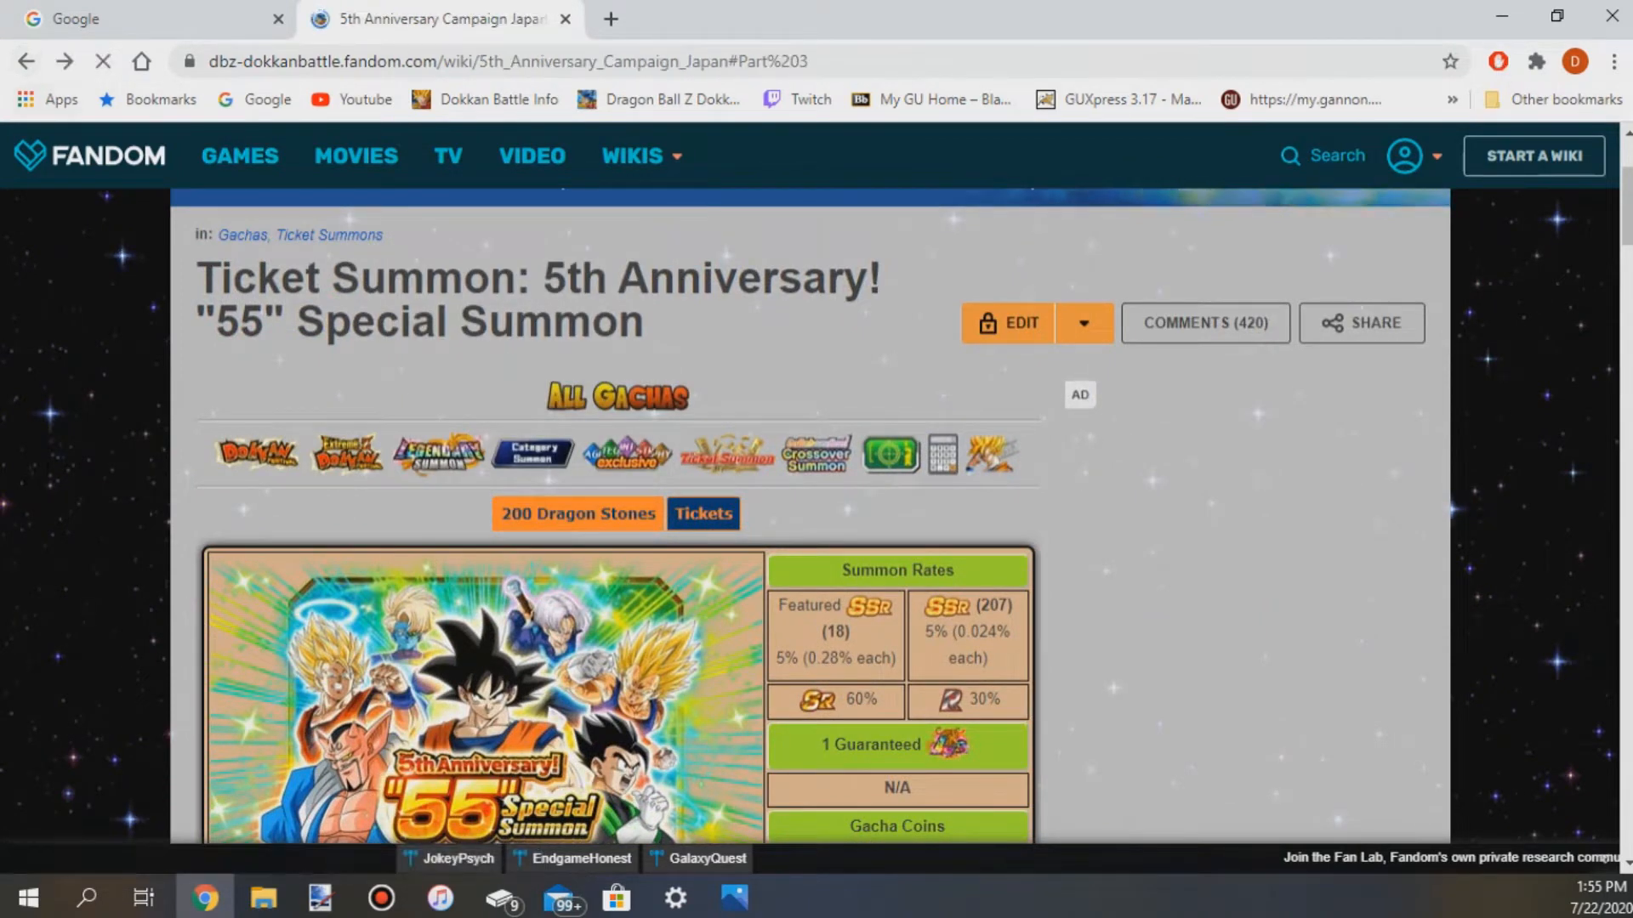
Expand the Through the Light of Hope! Good Luck Trunks Campaign details.
{"action": "scroll", "scroll_direction": "down", "scroll_amount": 3}
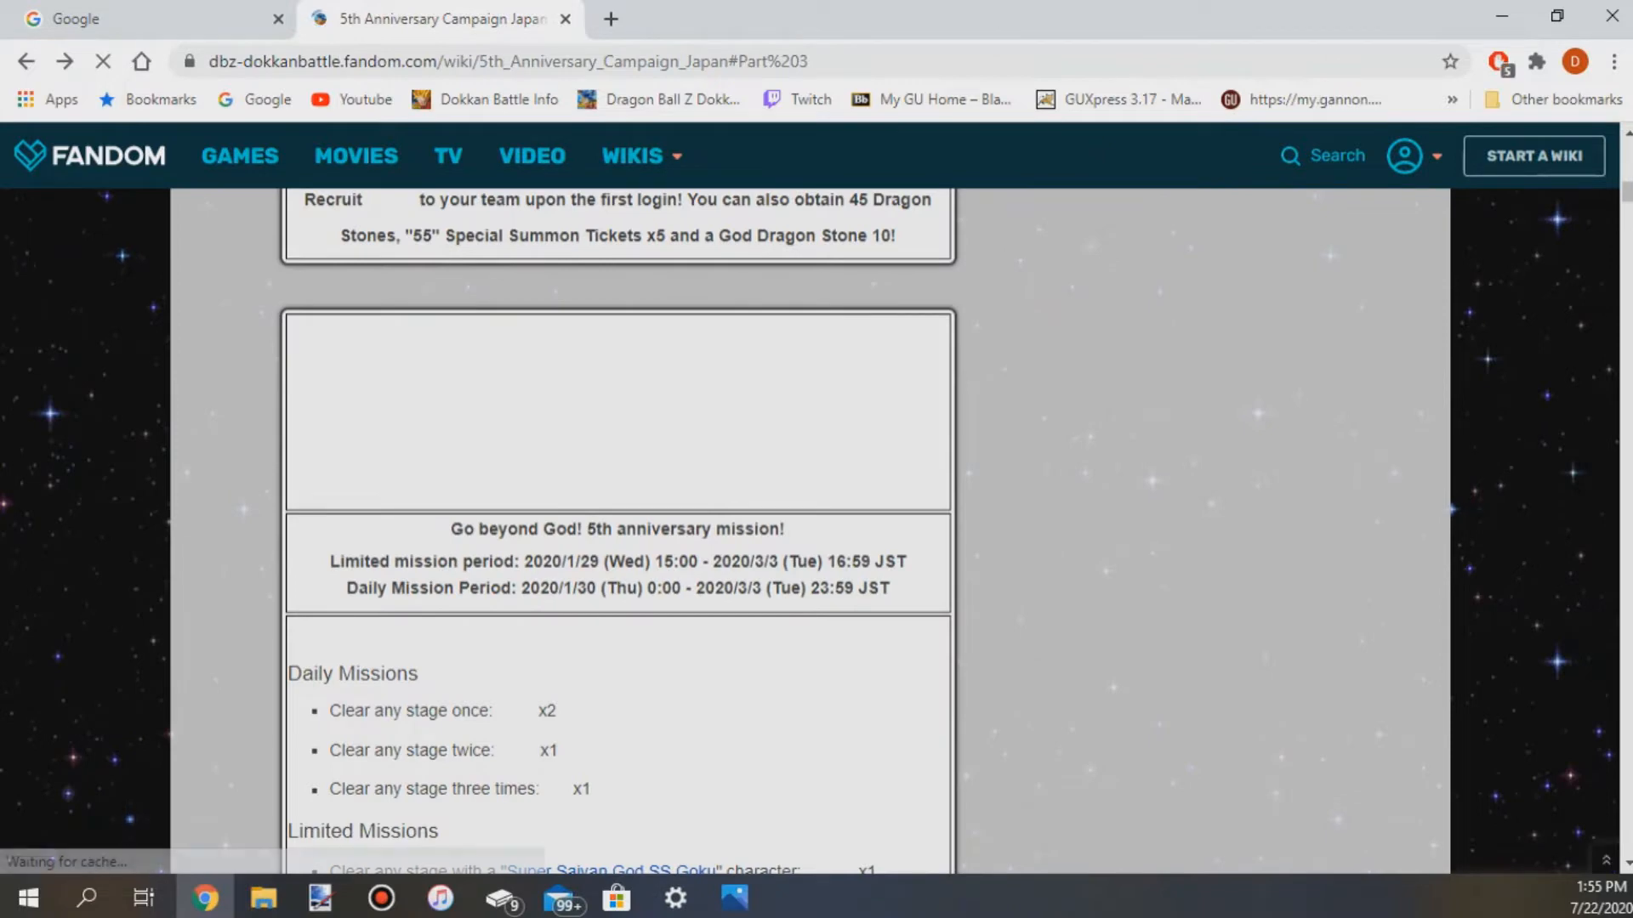
{"action": "scroll", "scroll_direction": "down", "scroll_amount": 3}
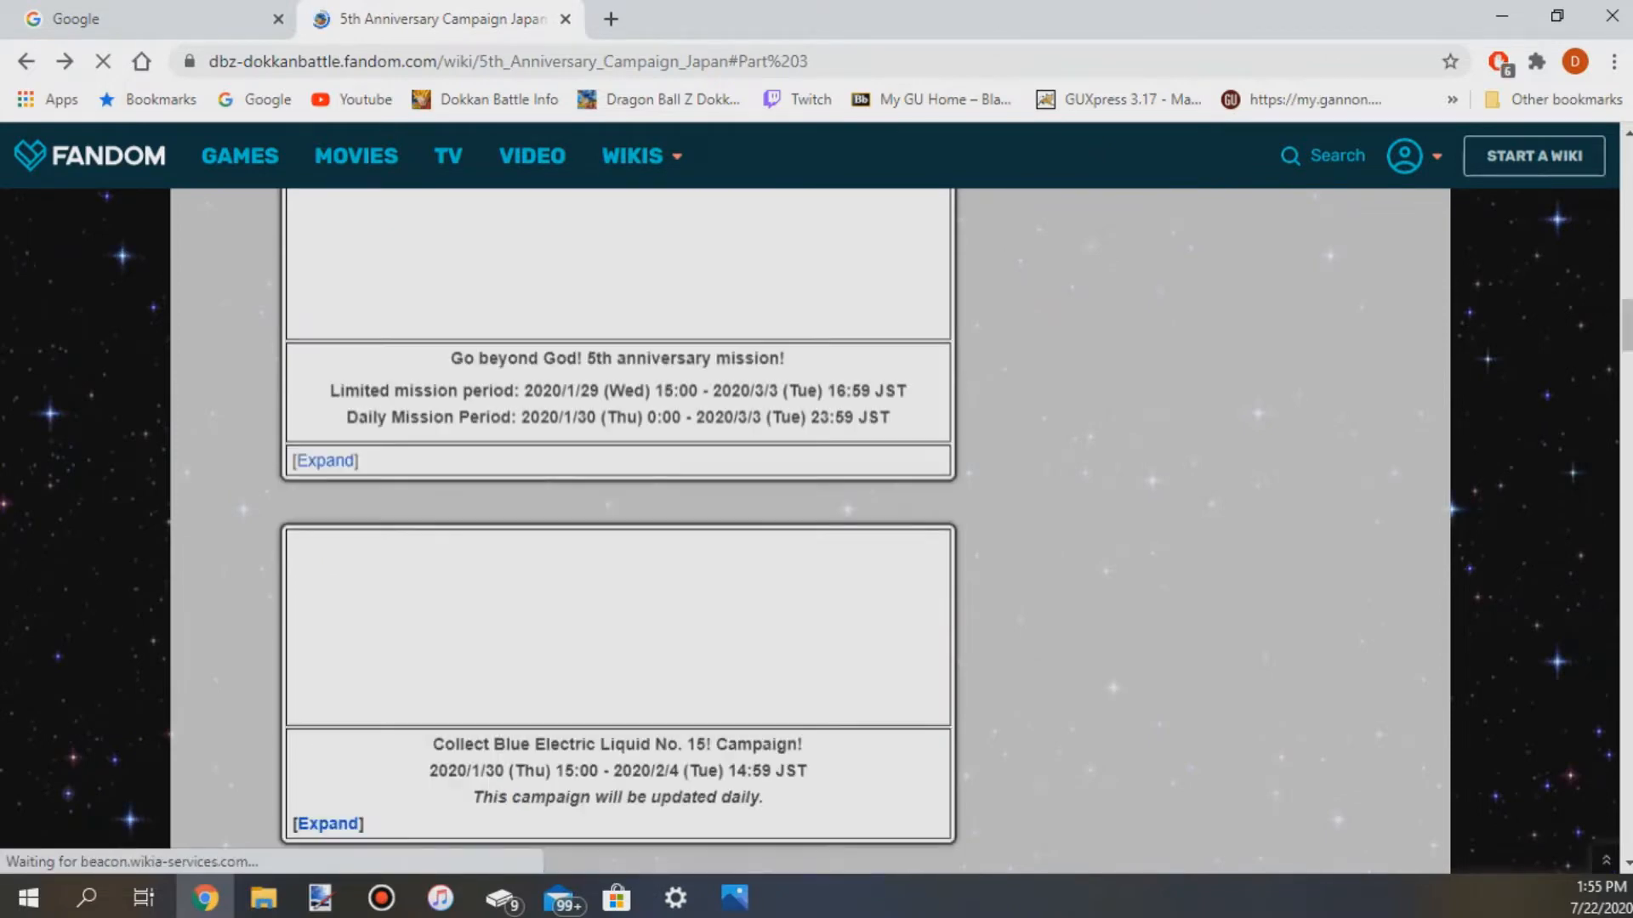
{"action": "scroll", "scroll_direction": "down", "scroll_amount": 3}
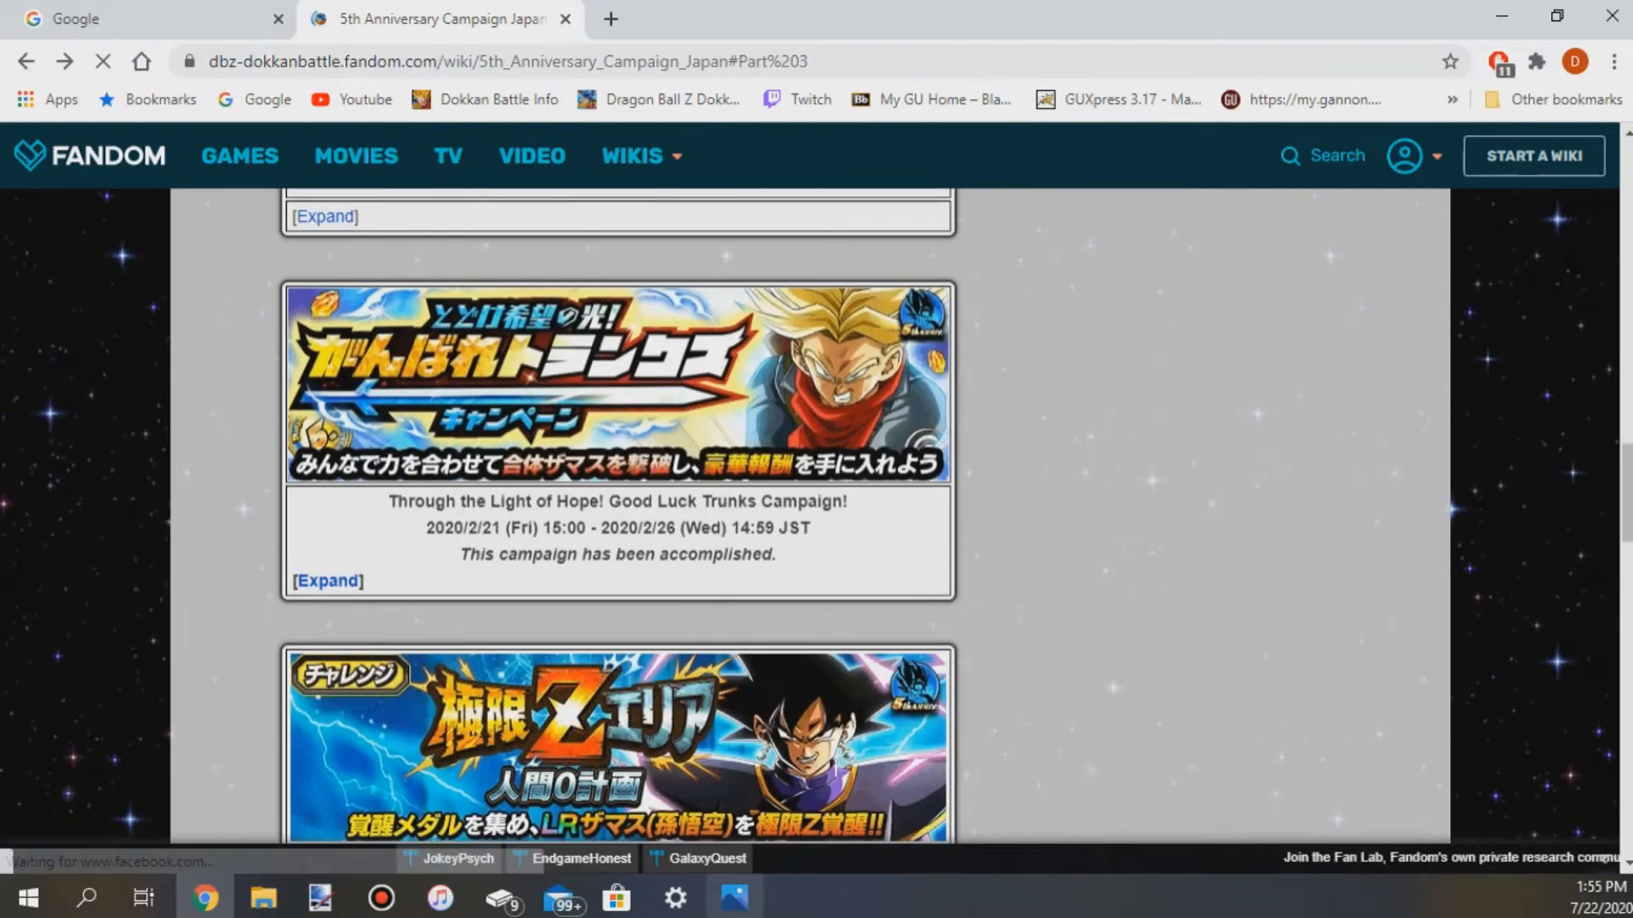
{"action": "scroll", "scroll_direction": "down", "scroll_amount": 3}
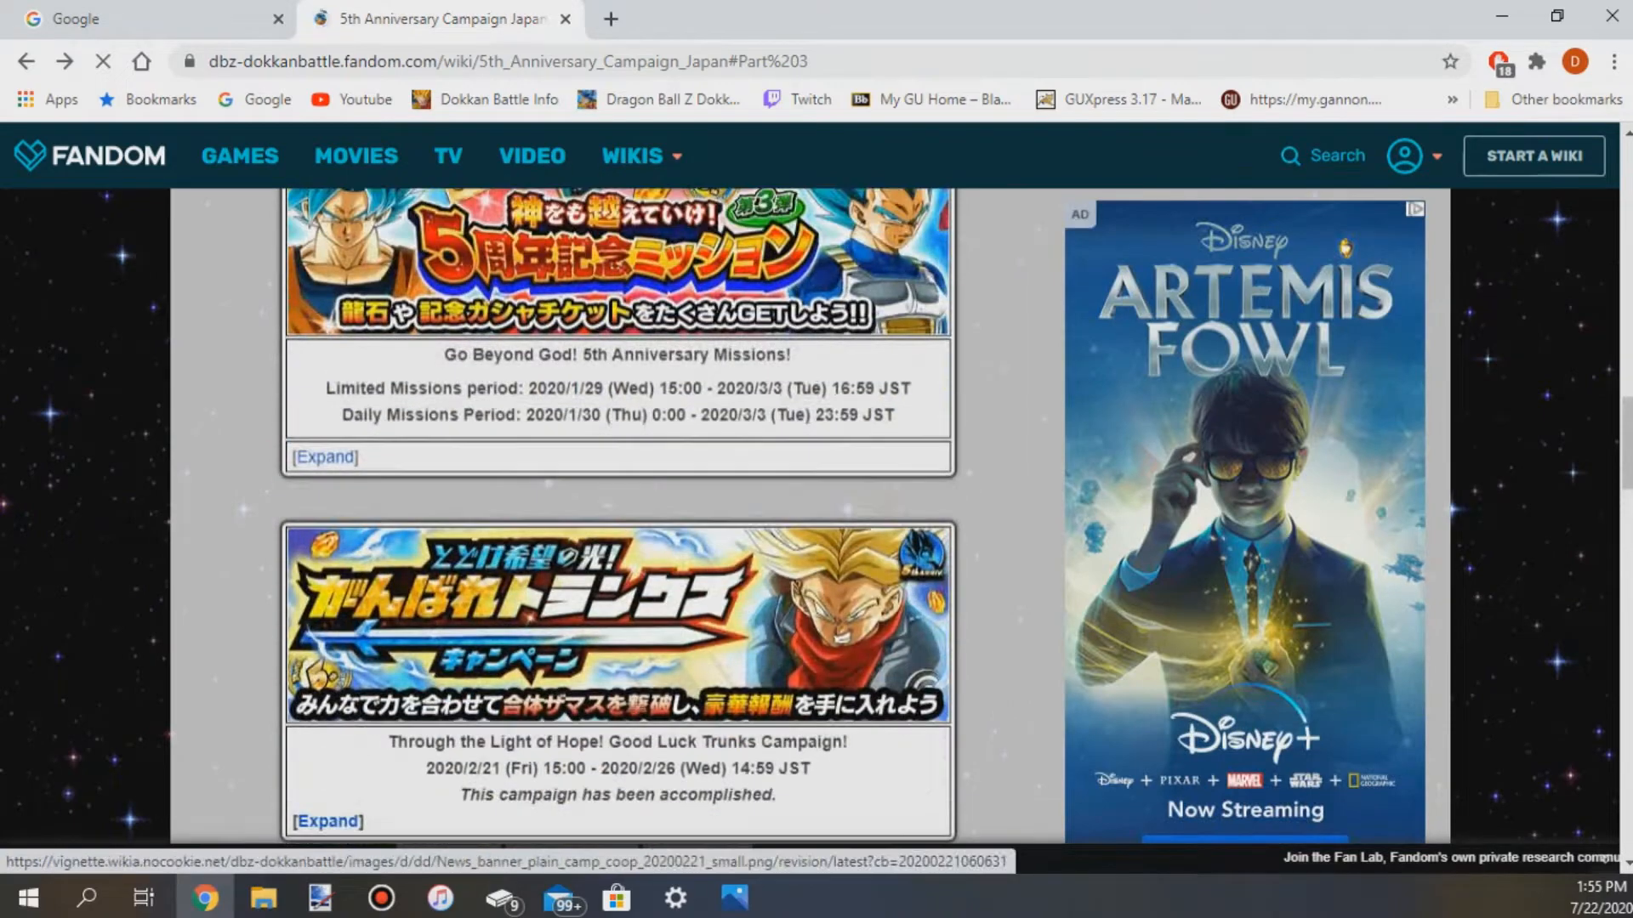
{"action": "left_click", "coordinate": [325, 821]}
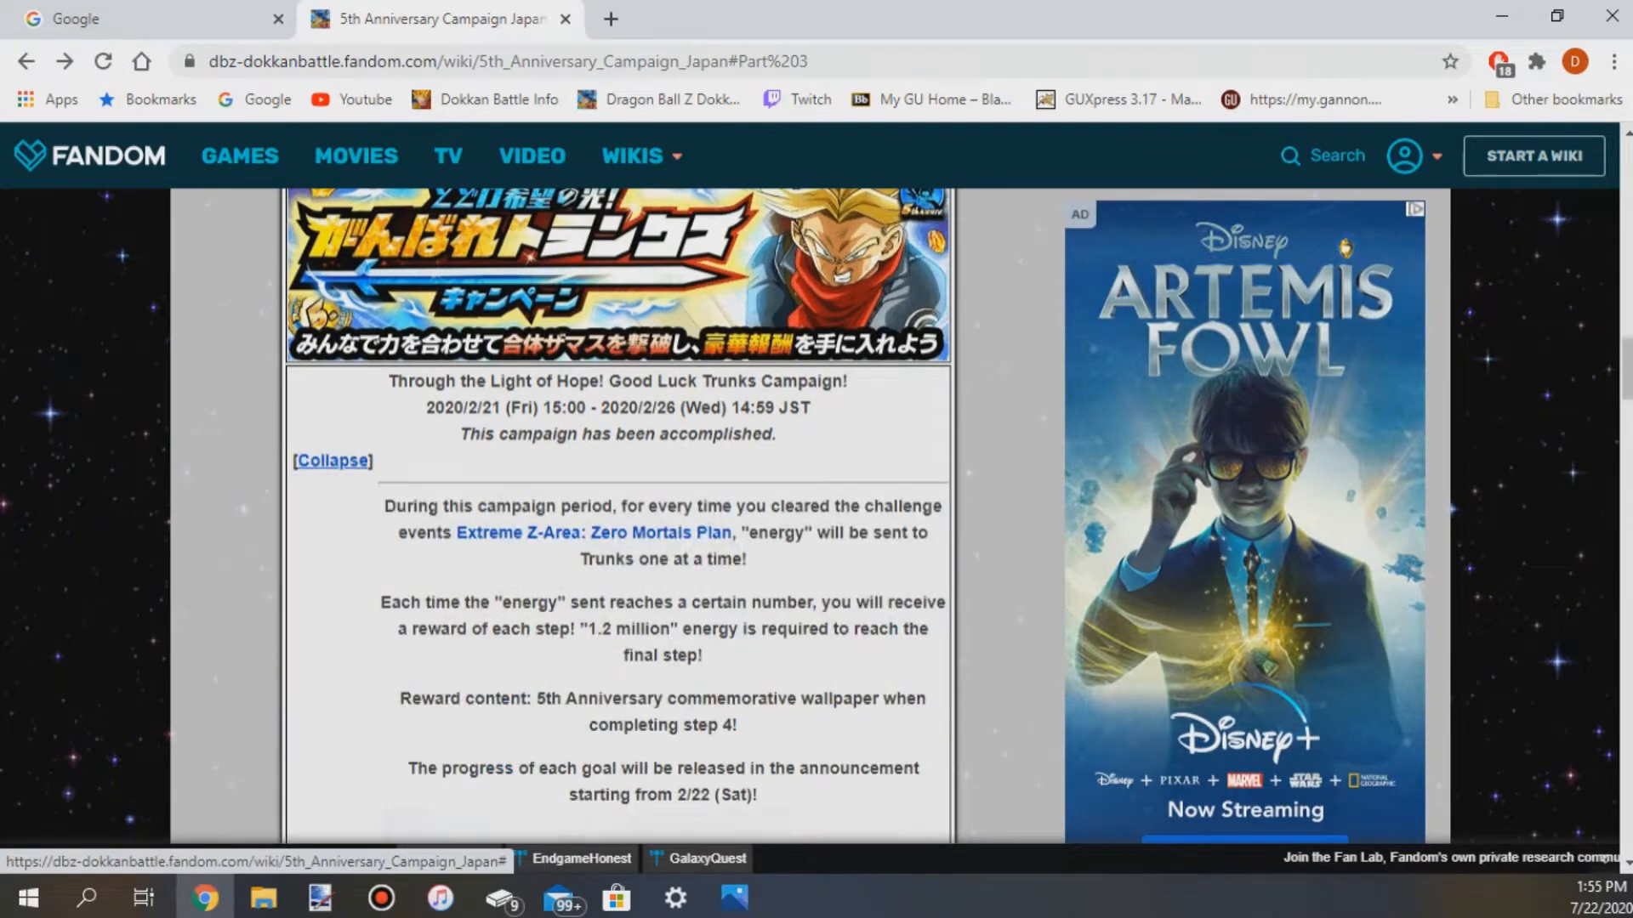
Look over the Part 3 events listed below the Good Luck Trunks Campaign.
{"action": "scroll", "scroll_direction": "down", "scroll_amount": 3}
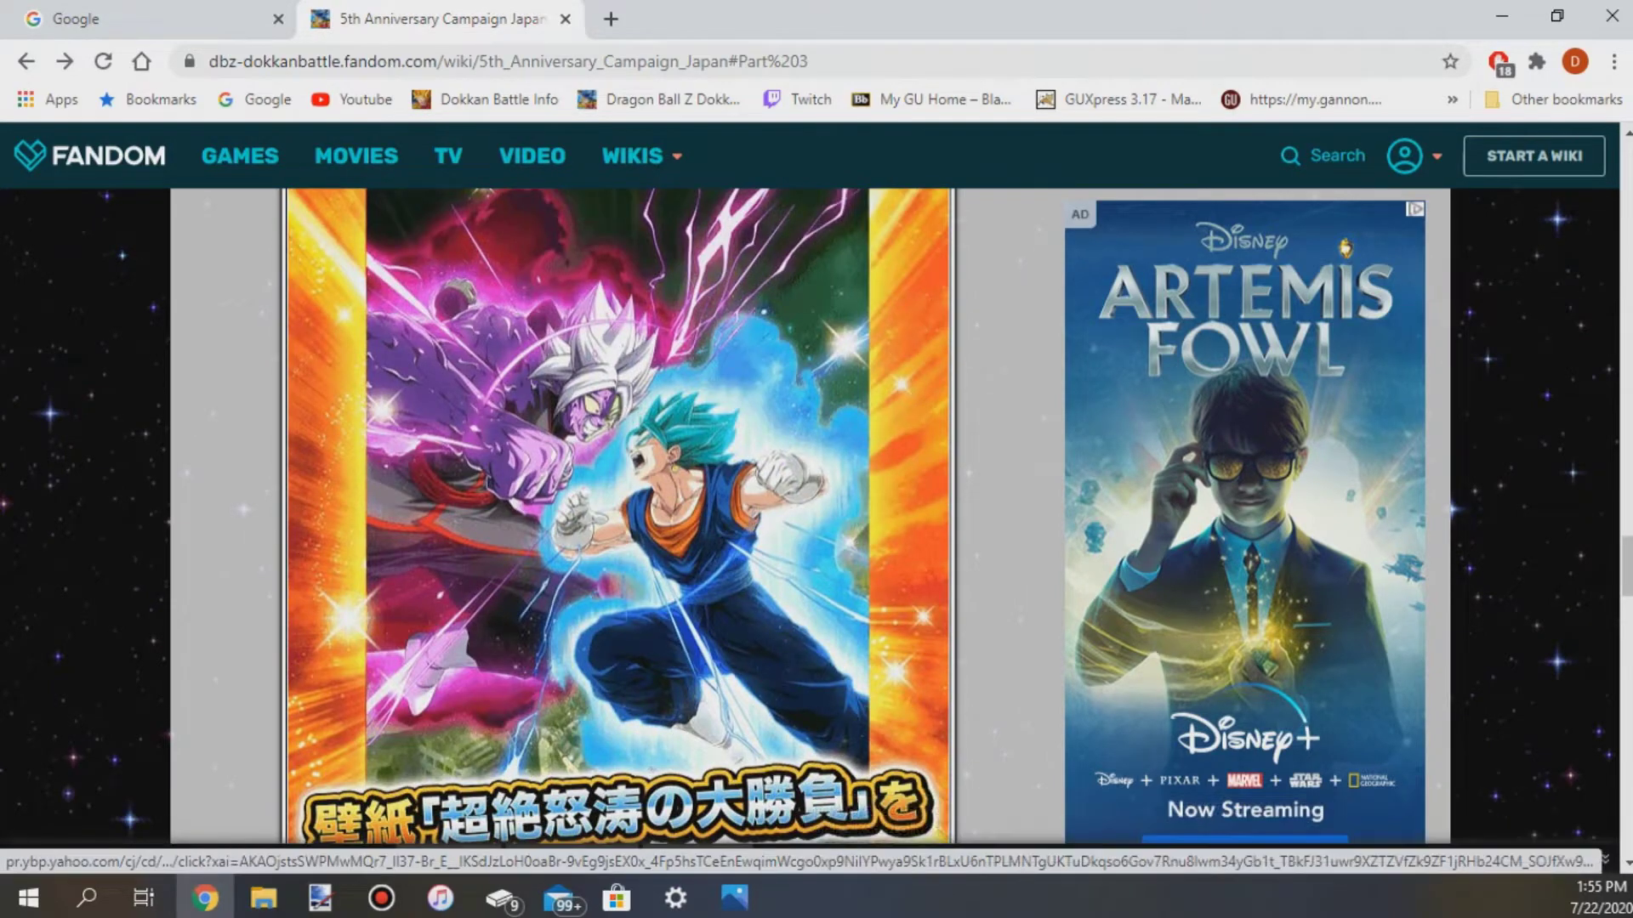
{"action": "scroll", "scroll_direction": "down", "scroll_amount": 3}
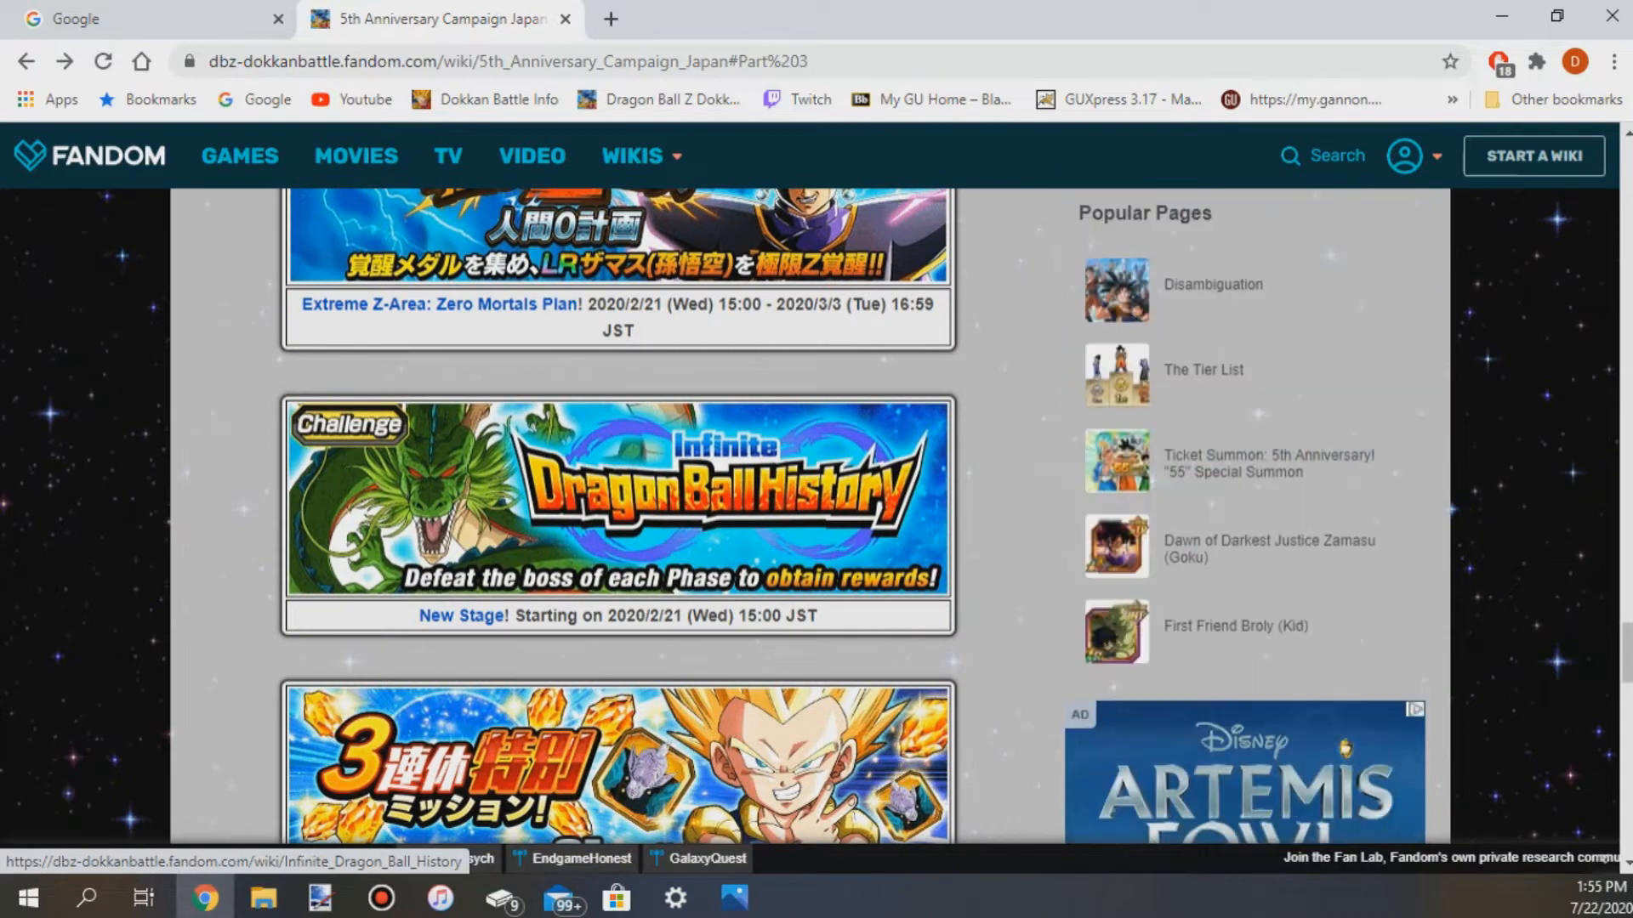
{"action": "scroll", "scroll_direction": "up", "scroll_amount": 3}
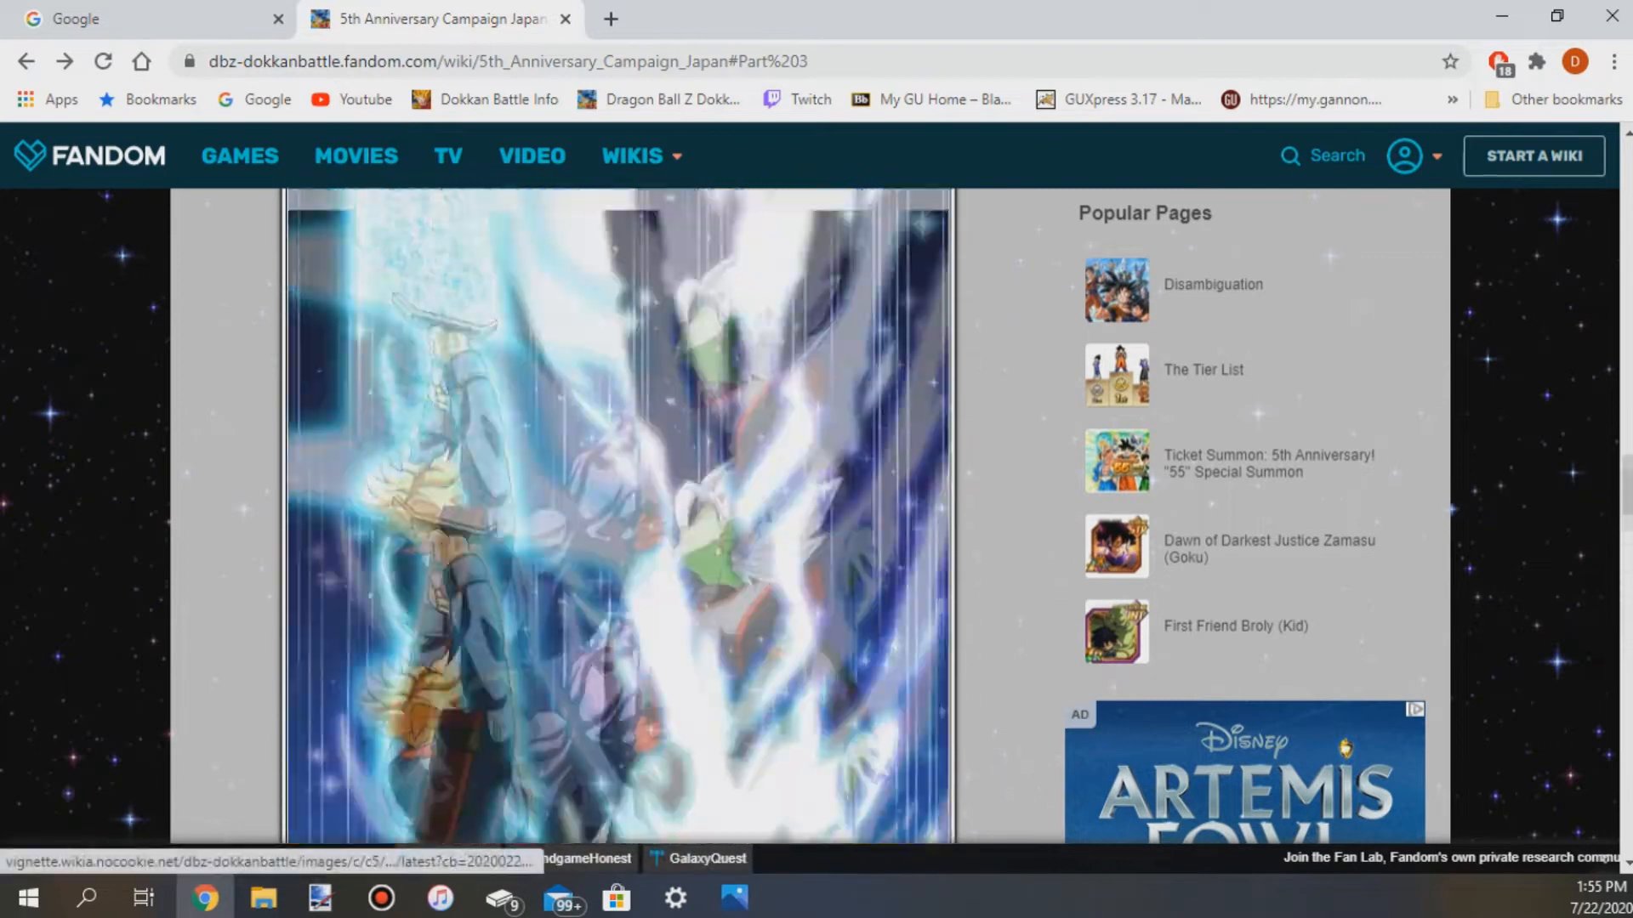
{"action": "scroll", "scroll_direction": "down", "scroll_amount": 3}
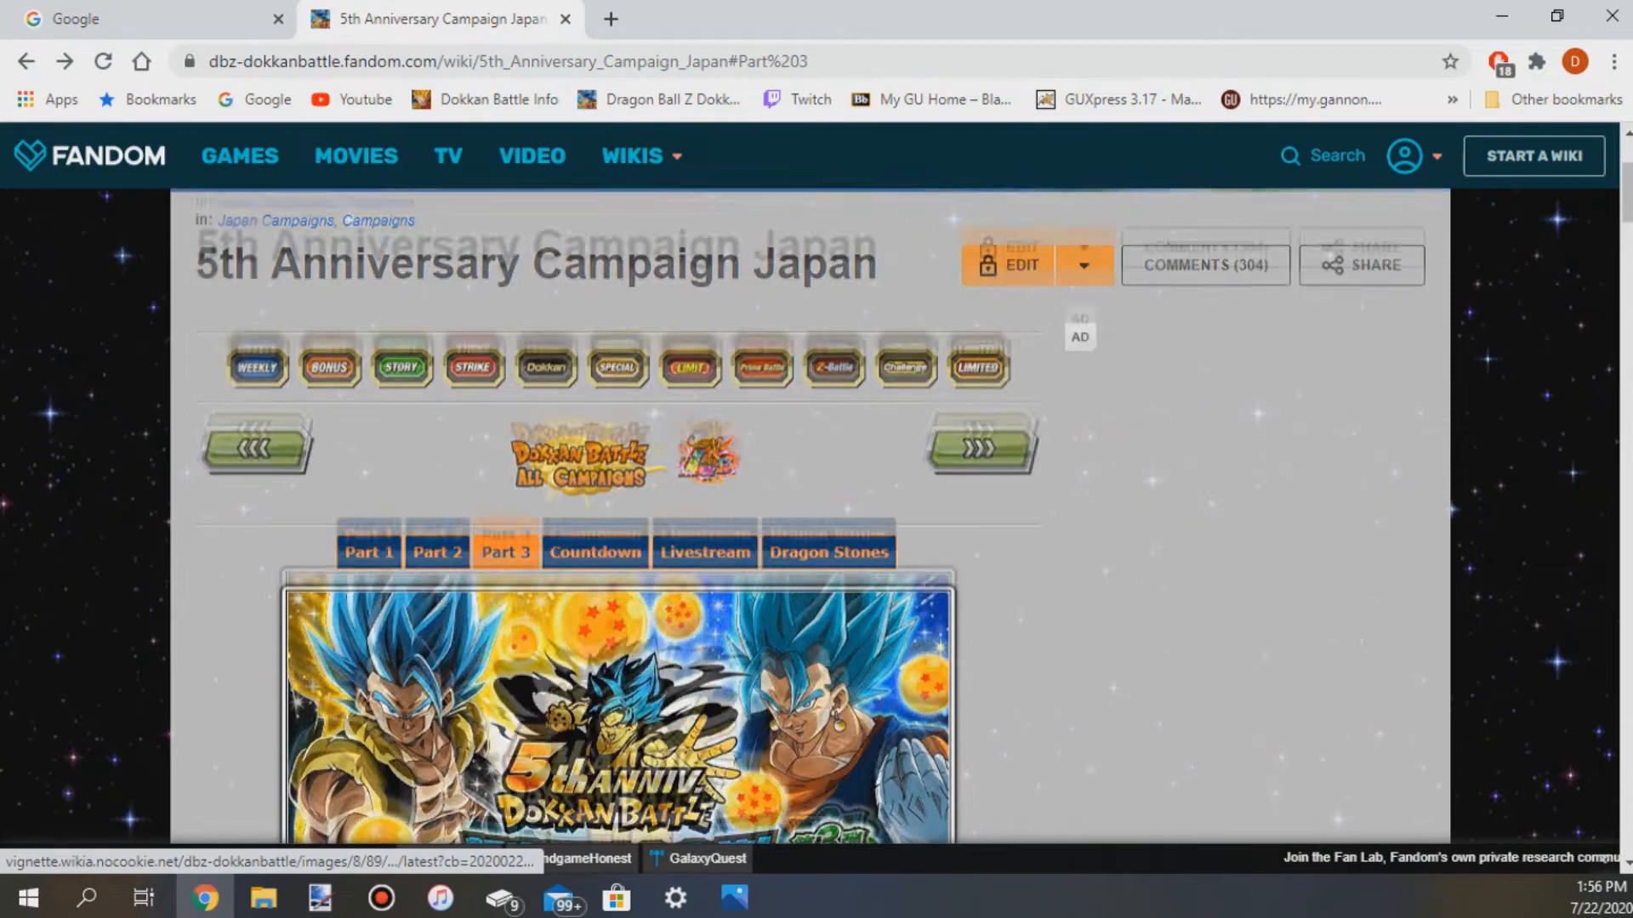
Expand the Go Beyond God! 5th Anniversary Missions list of Daily and Limited Missions.
{"action": "scroll", "scroll_direction": "down", "scroll_amount": 3}
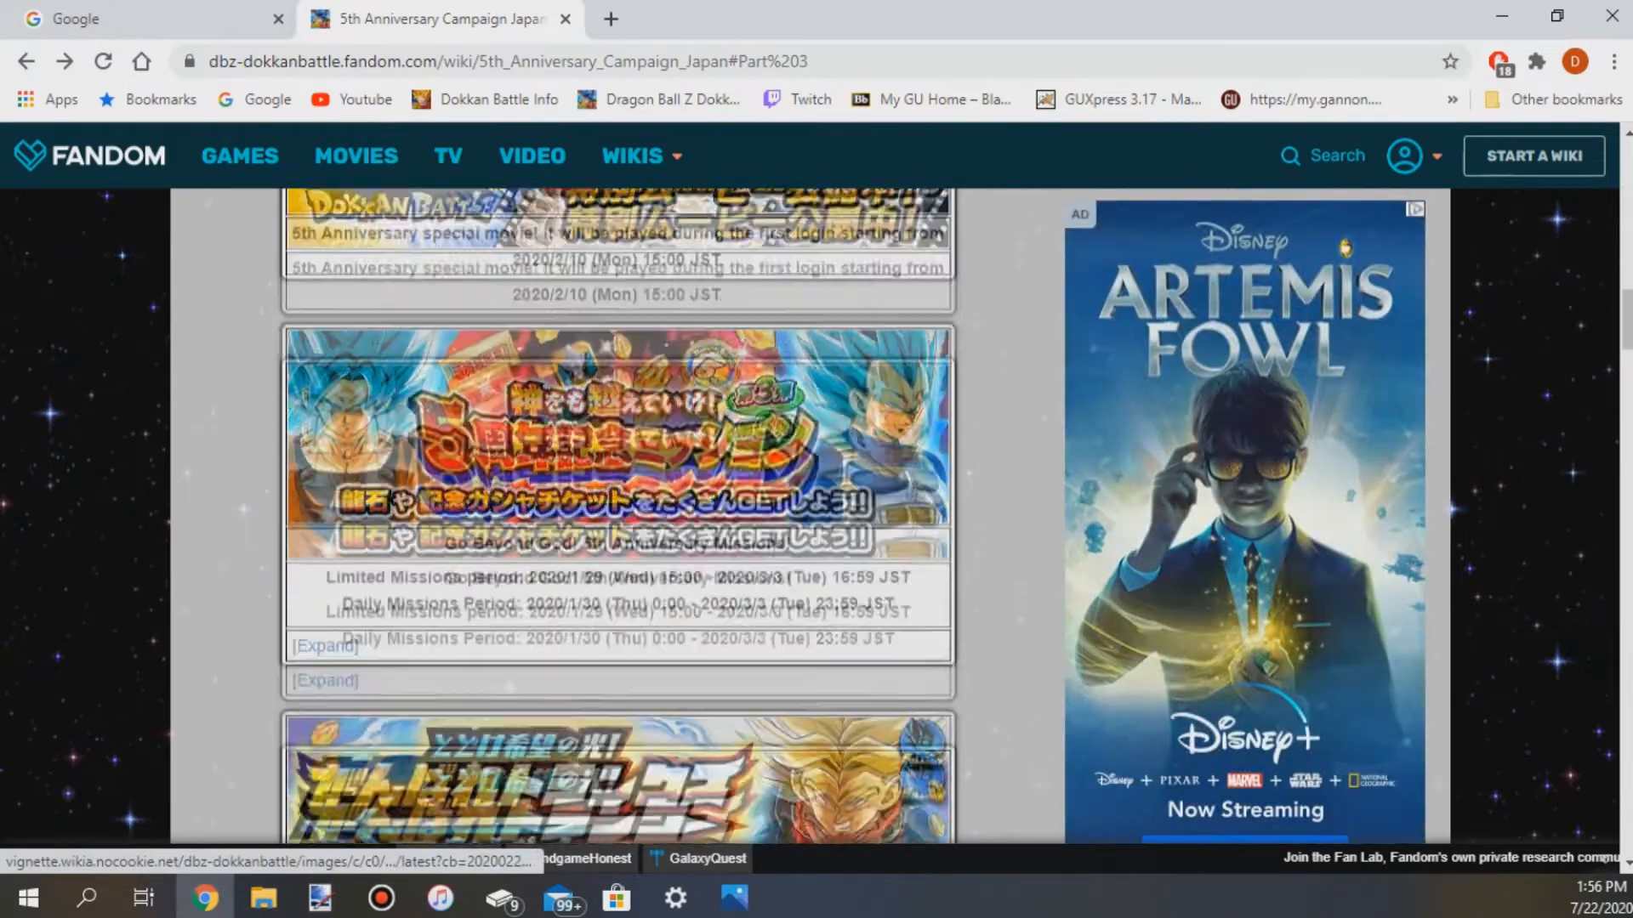
{"action": "scroll", "scroll_direction": "down", "scroll_amount": 3}
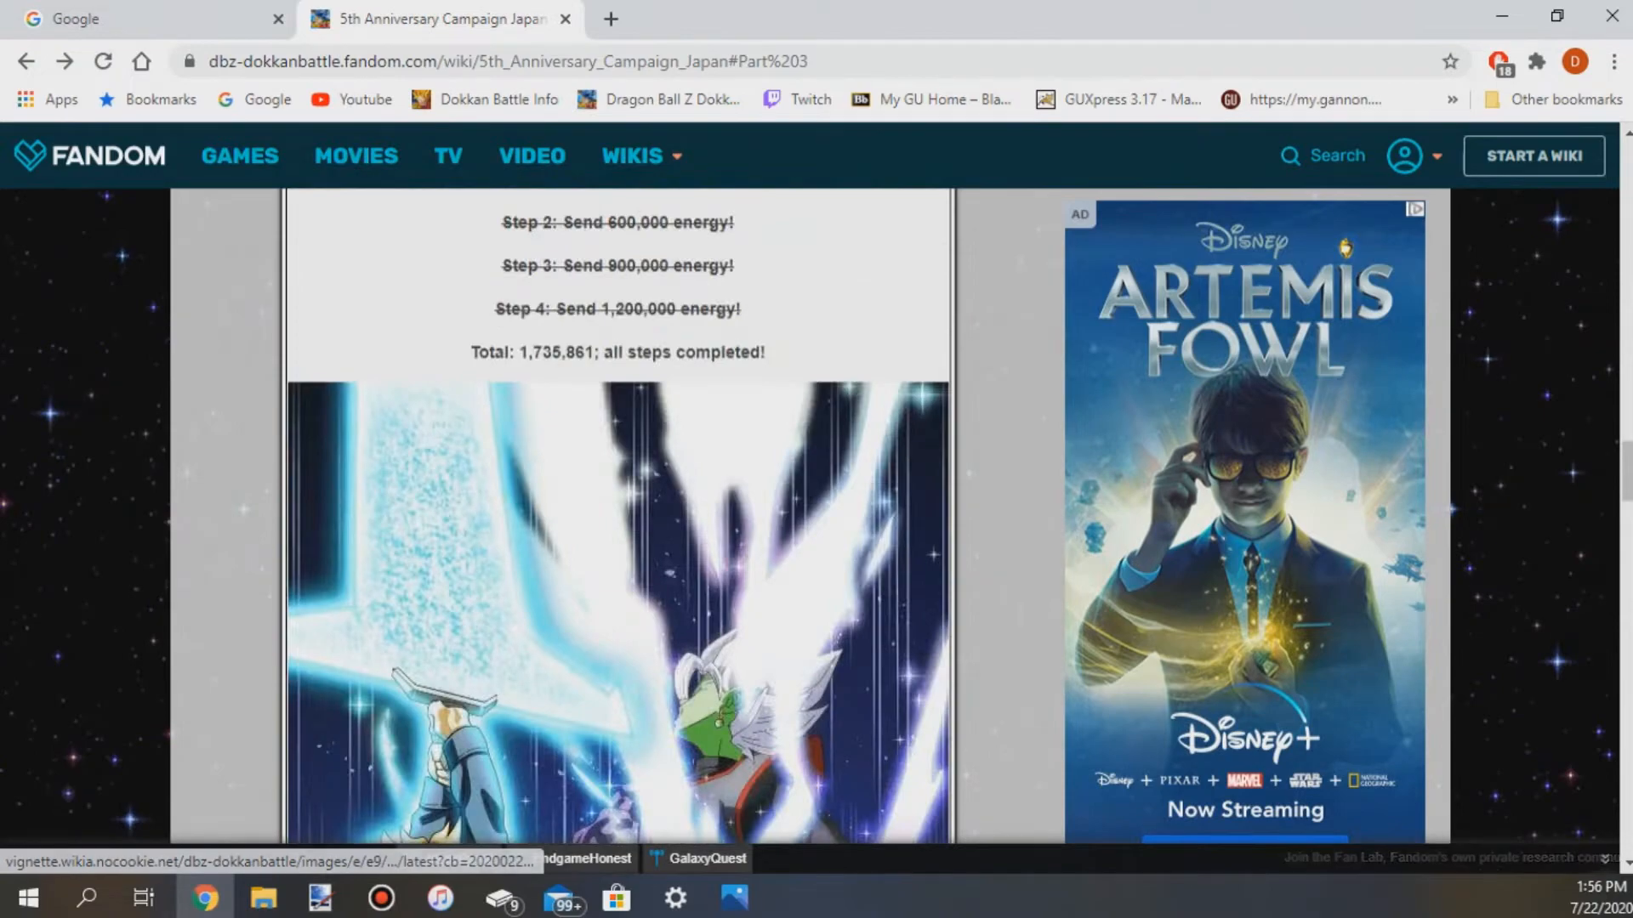
{"action": "scroll", "scroll_direction": "down", "scroll_amount": 3}
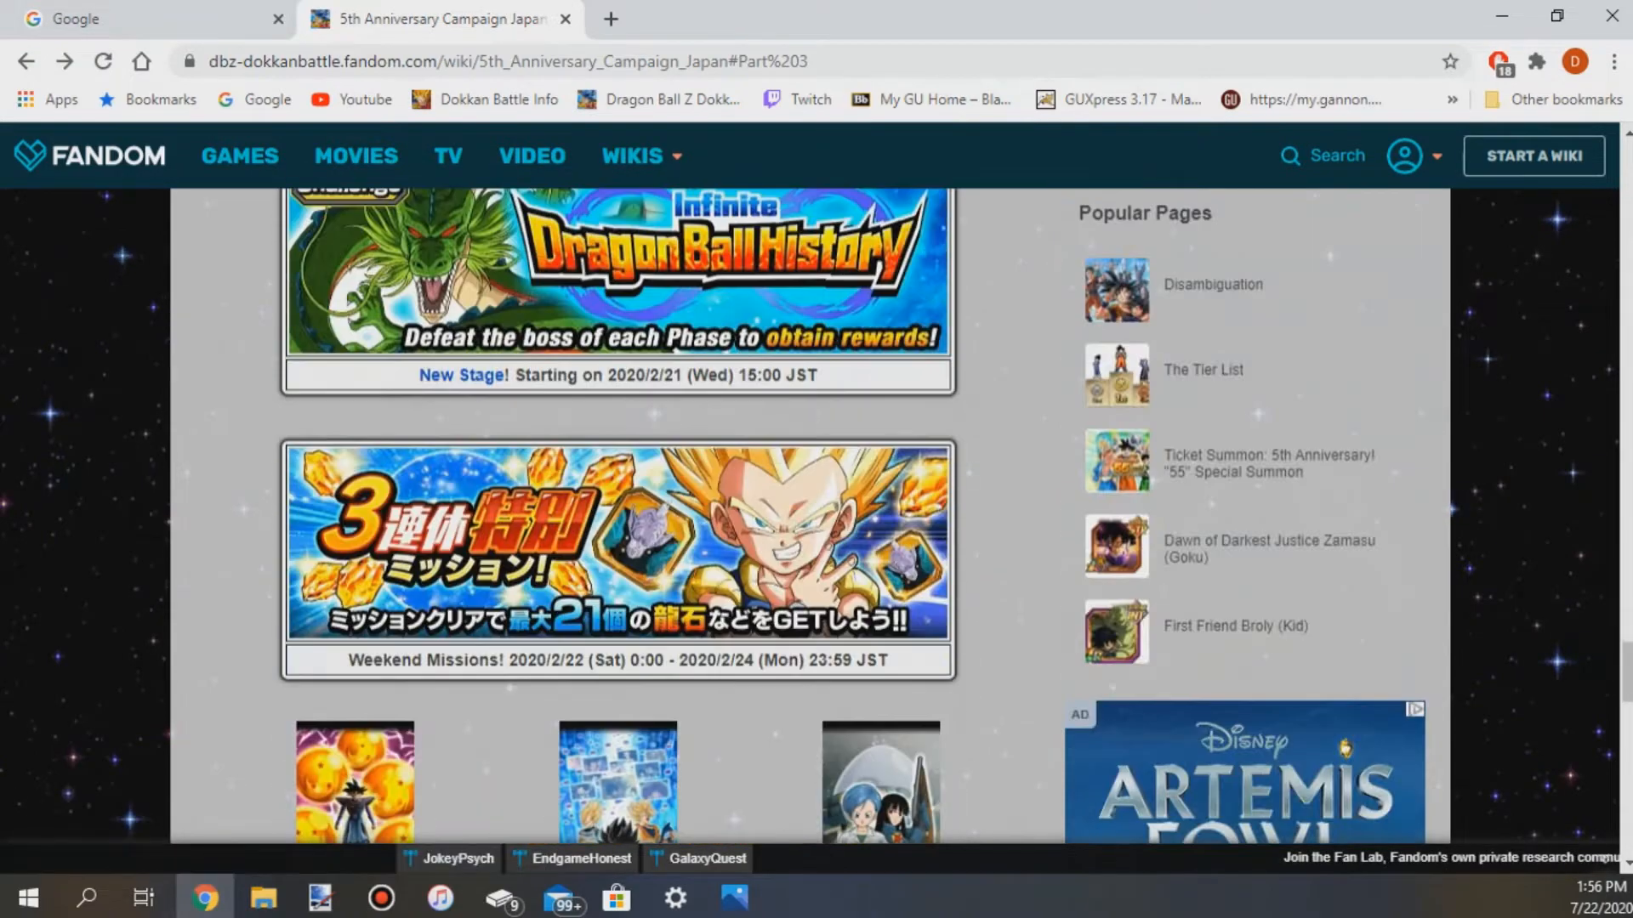
{"action": "scroll", "scroll_direction": "up", "scroll_amount": 3}
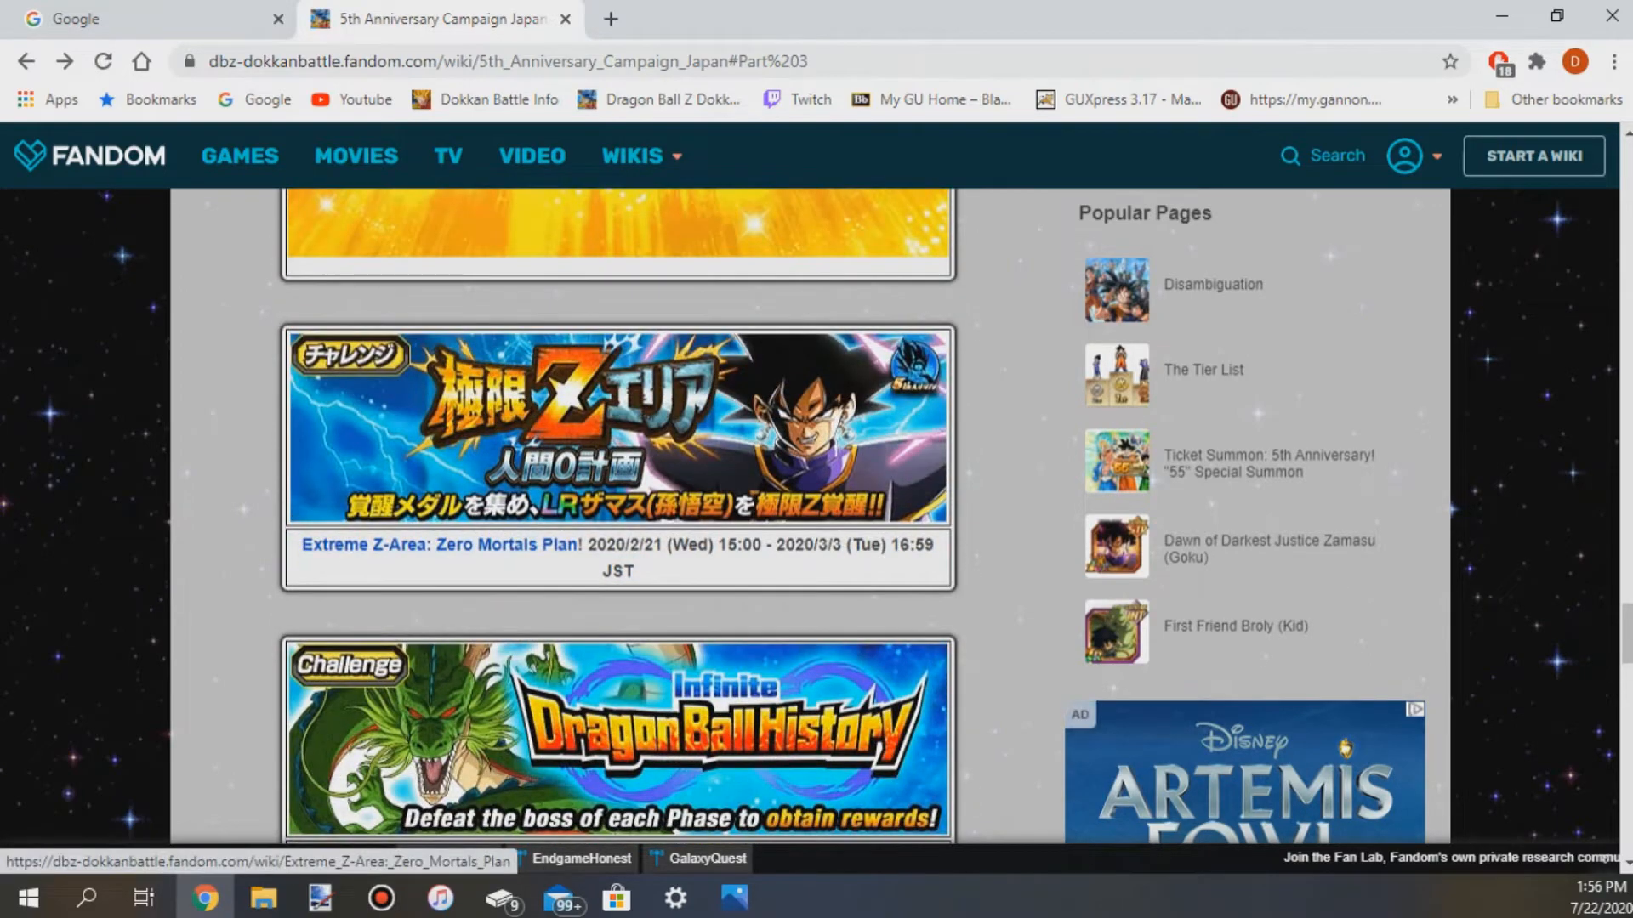
{"action": "scroll", "scroll_direction": "down", "scroll_amount": 3}
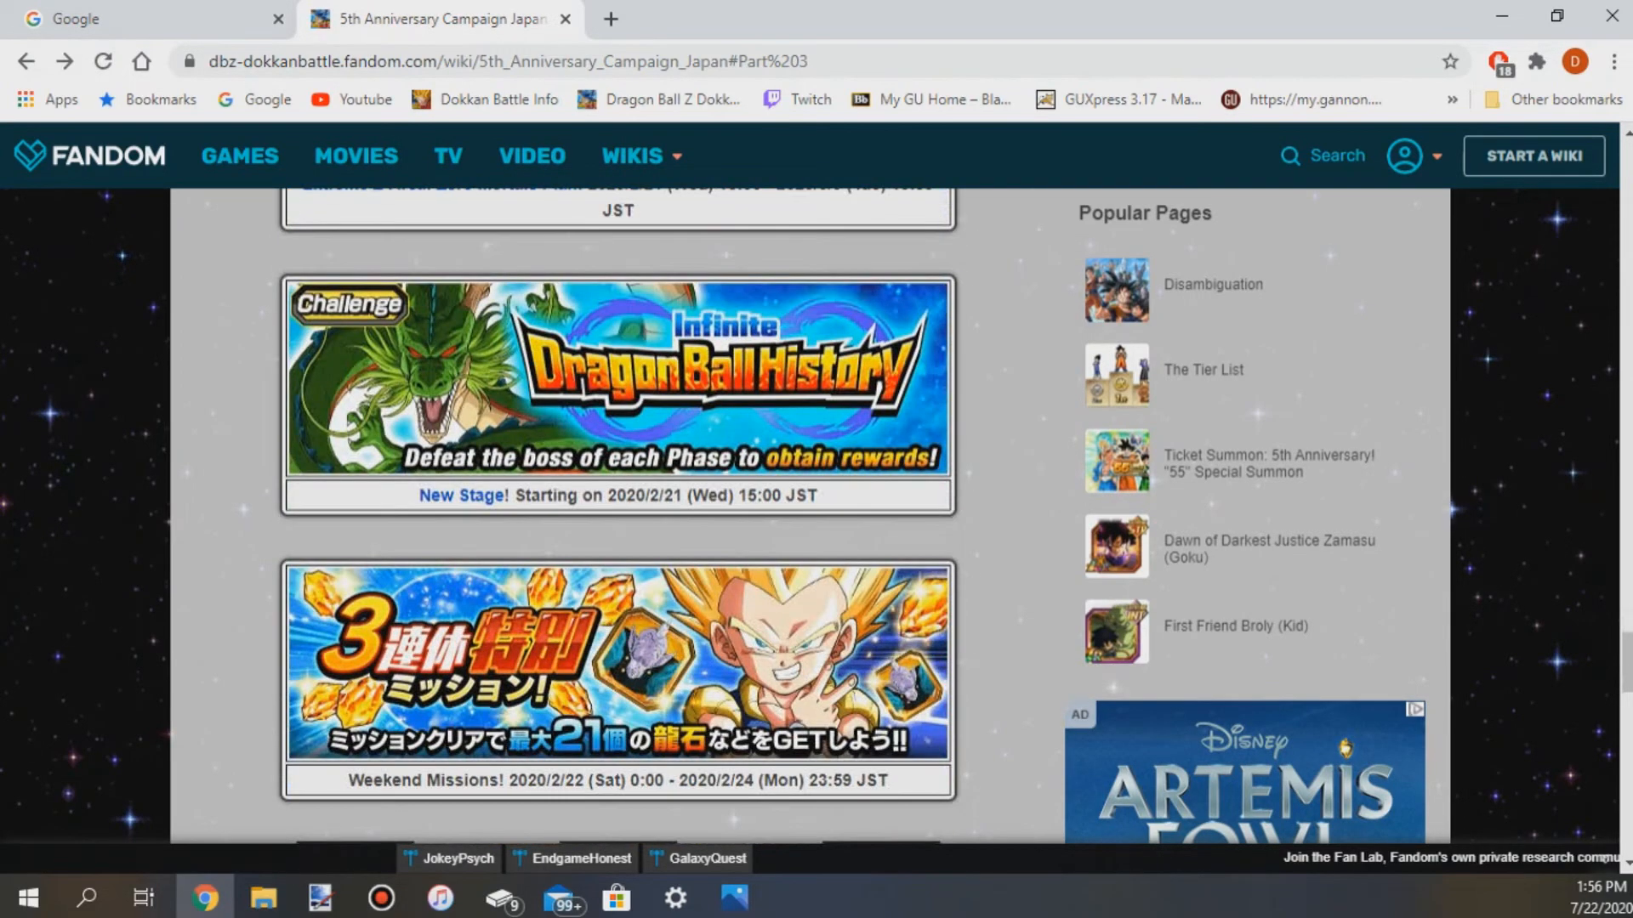
{"action": "scroll", "scroll_direction": "down", "scroll_amount": 3}
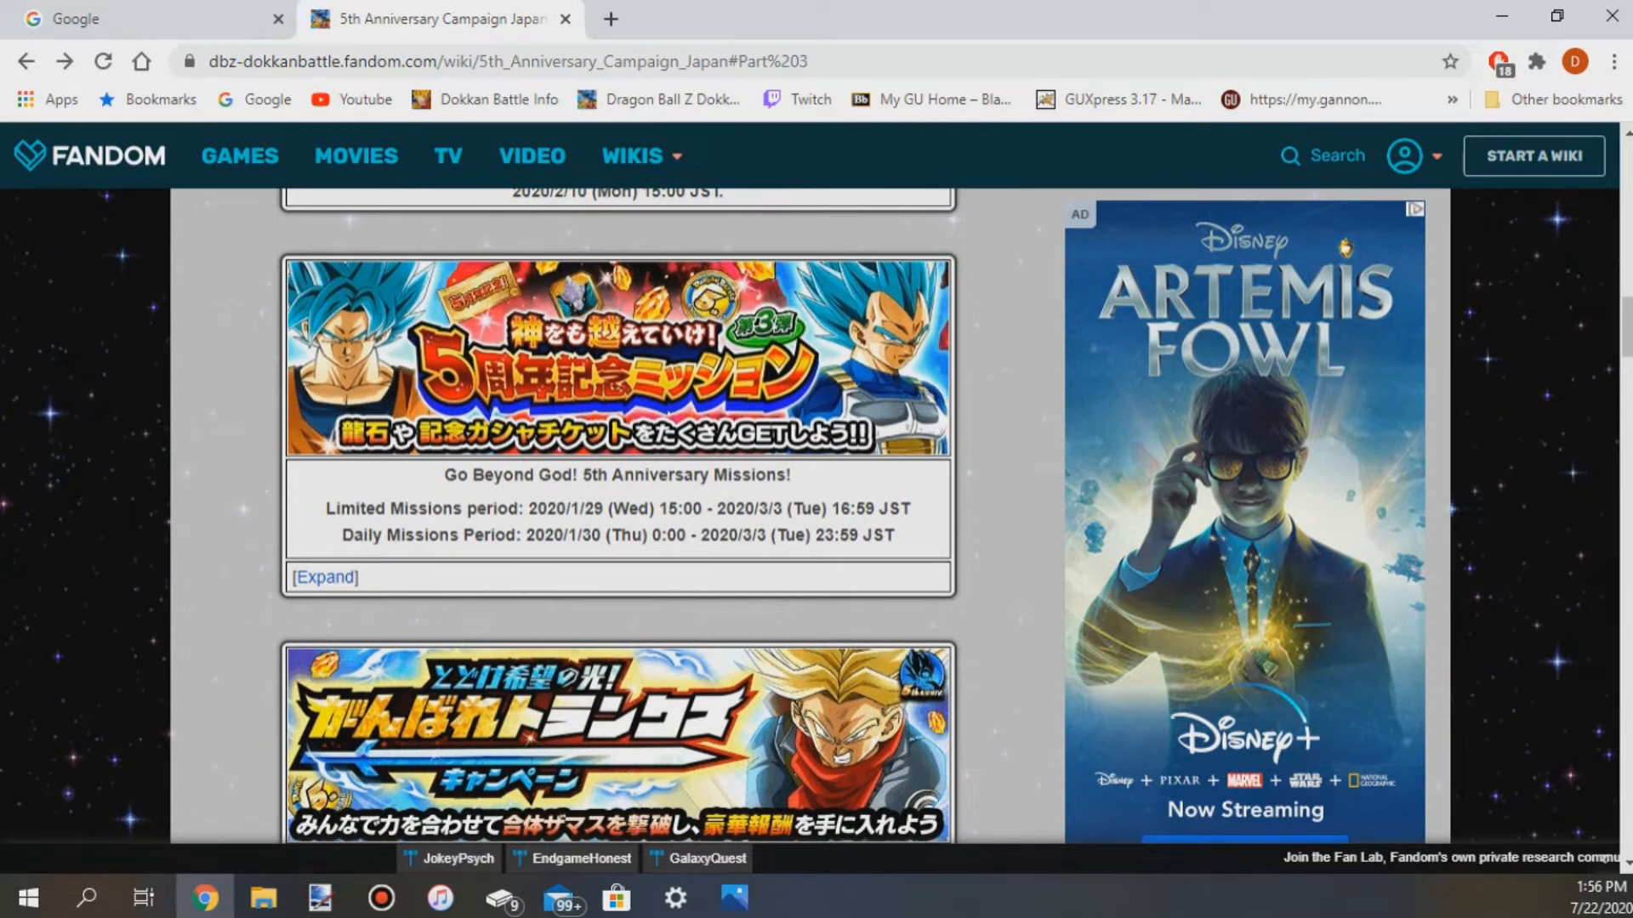
{"action": "double_click", "coordinate": [584, 507]}
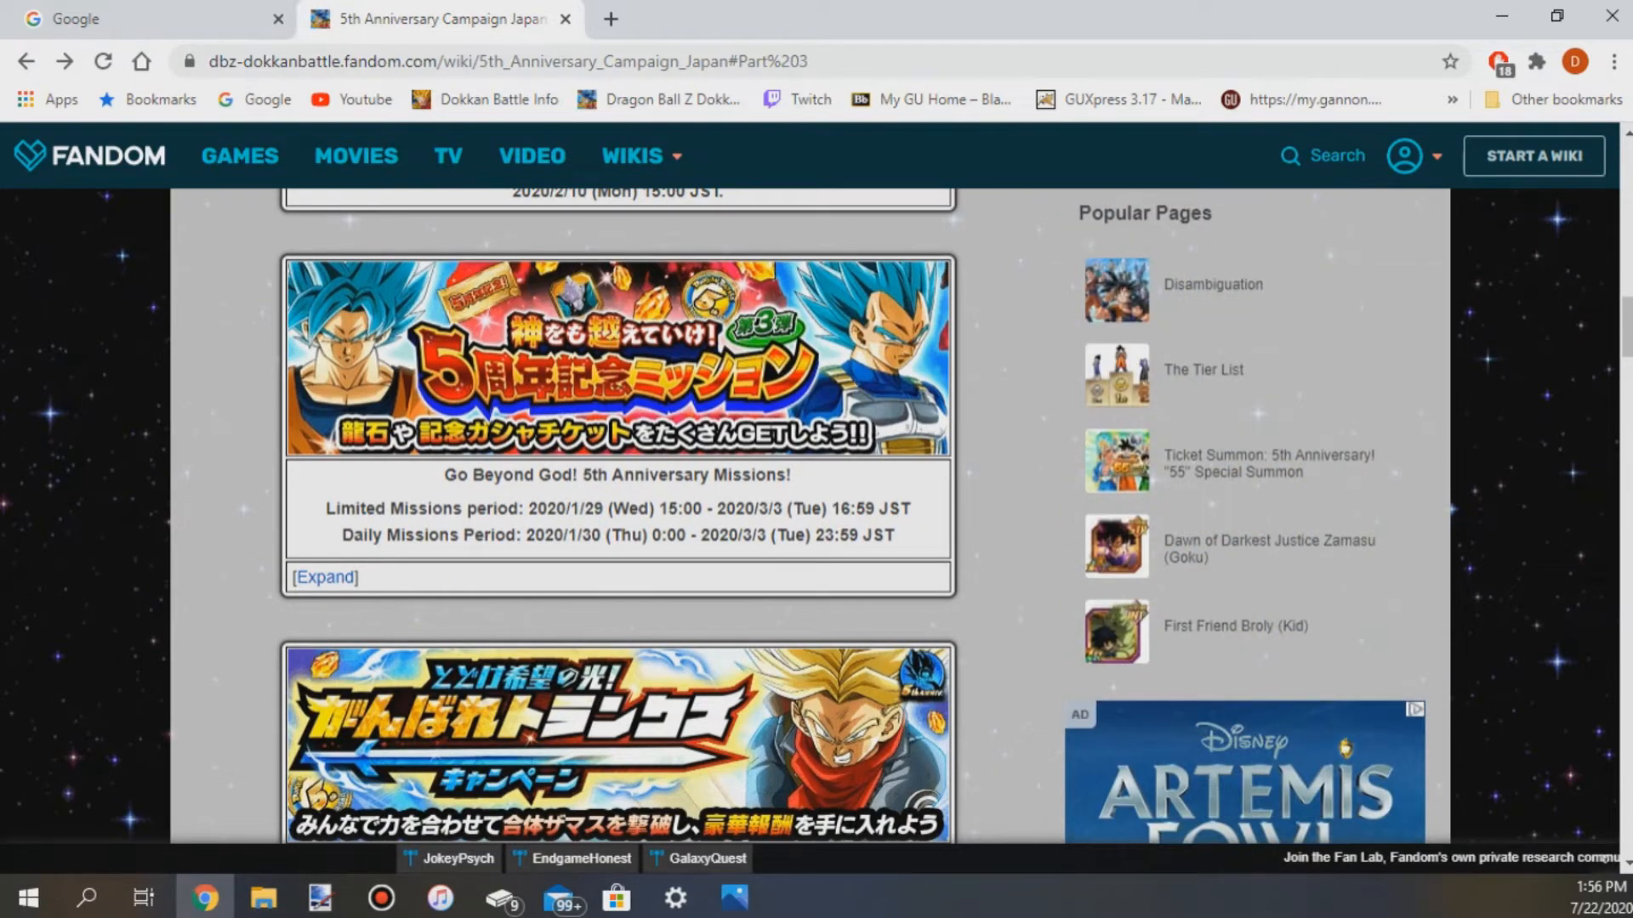
{"action": "mouse_move", "coordinate": [500, 541]}
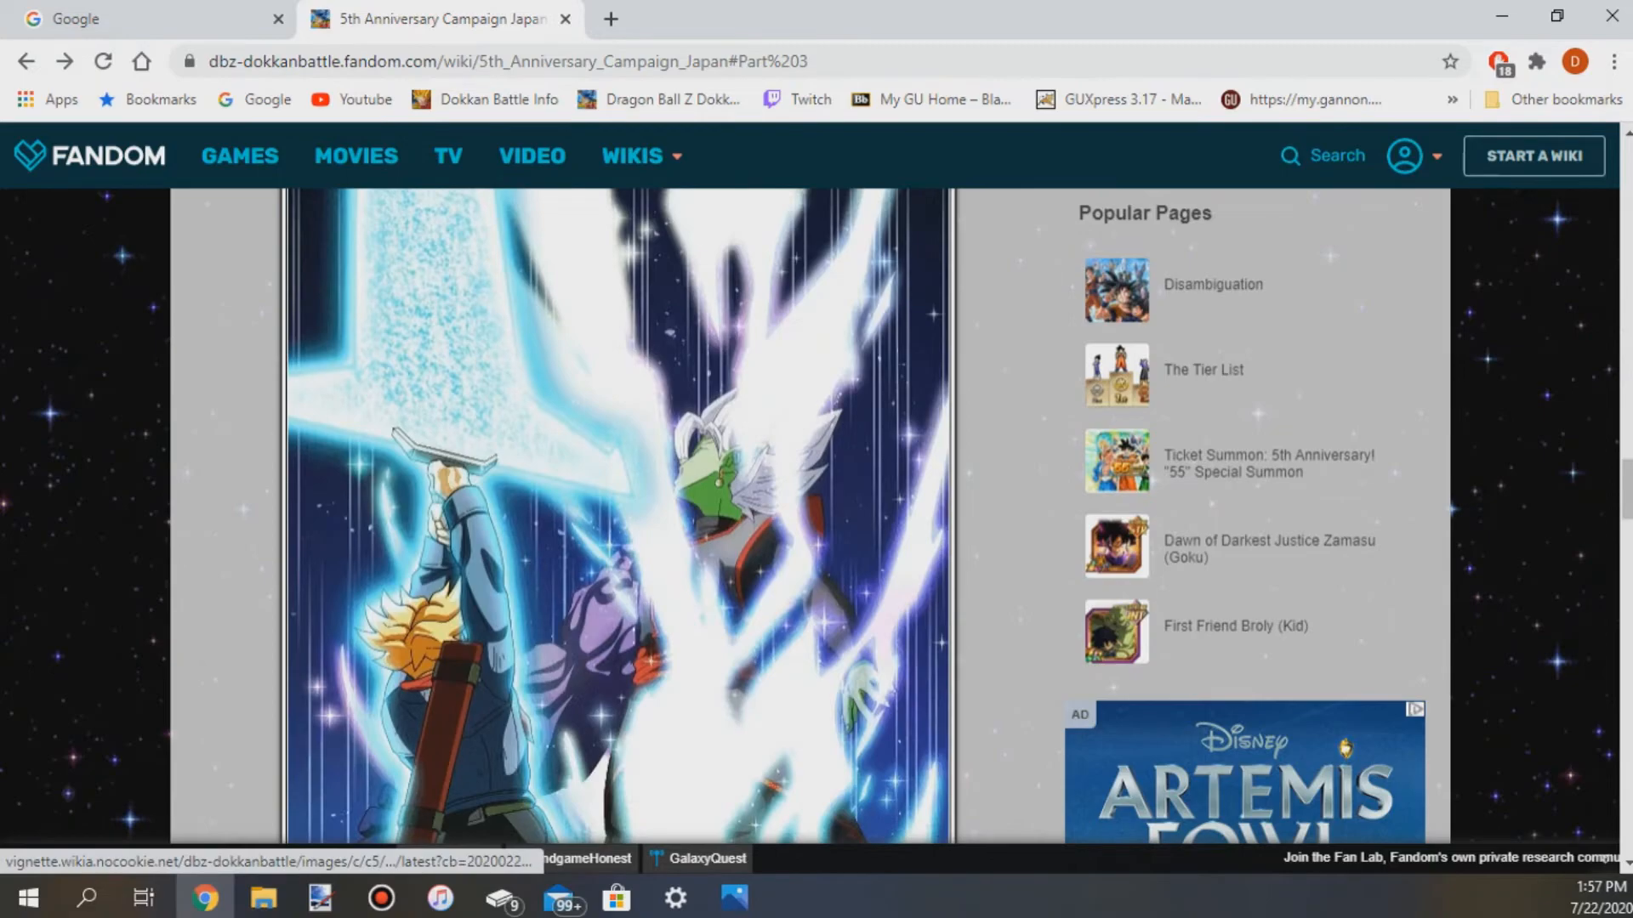
{"action": "scroll", "scroll_direction": "down", "scroll_amount": 3}
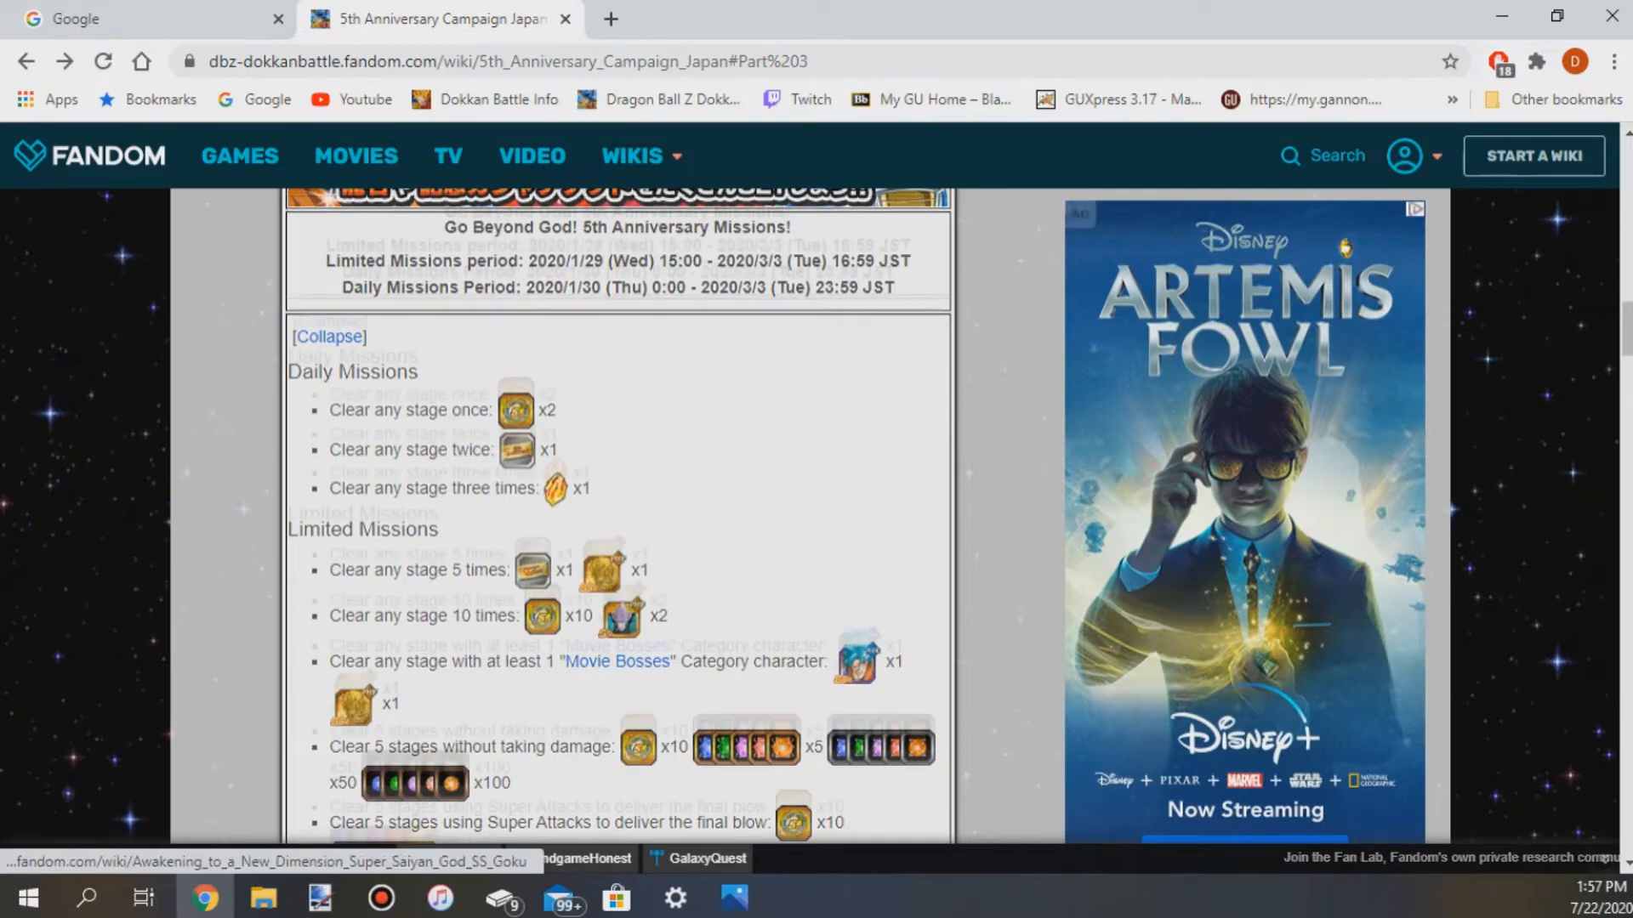
Scroll through the Trunks step rewards and wallpapers to the Part 3 introduction with Gogeta and Vegito icons.
{"action": "scroll", "scroll_direction": "down", "scroll_amount": 3}
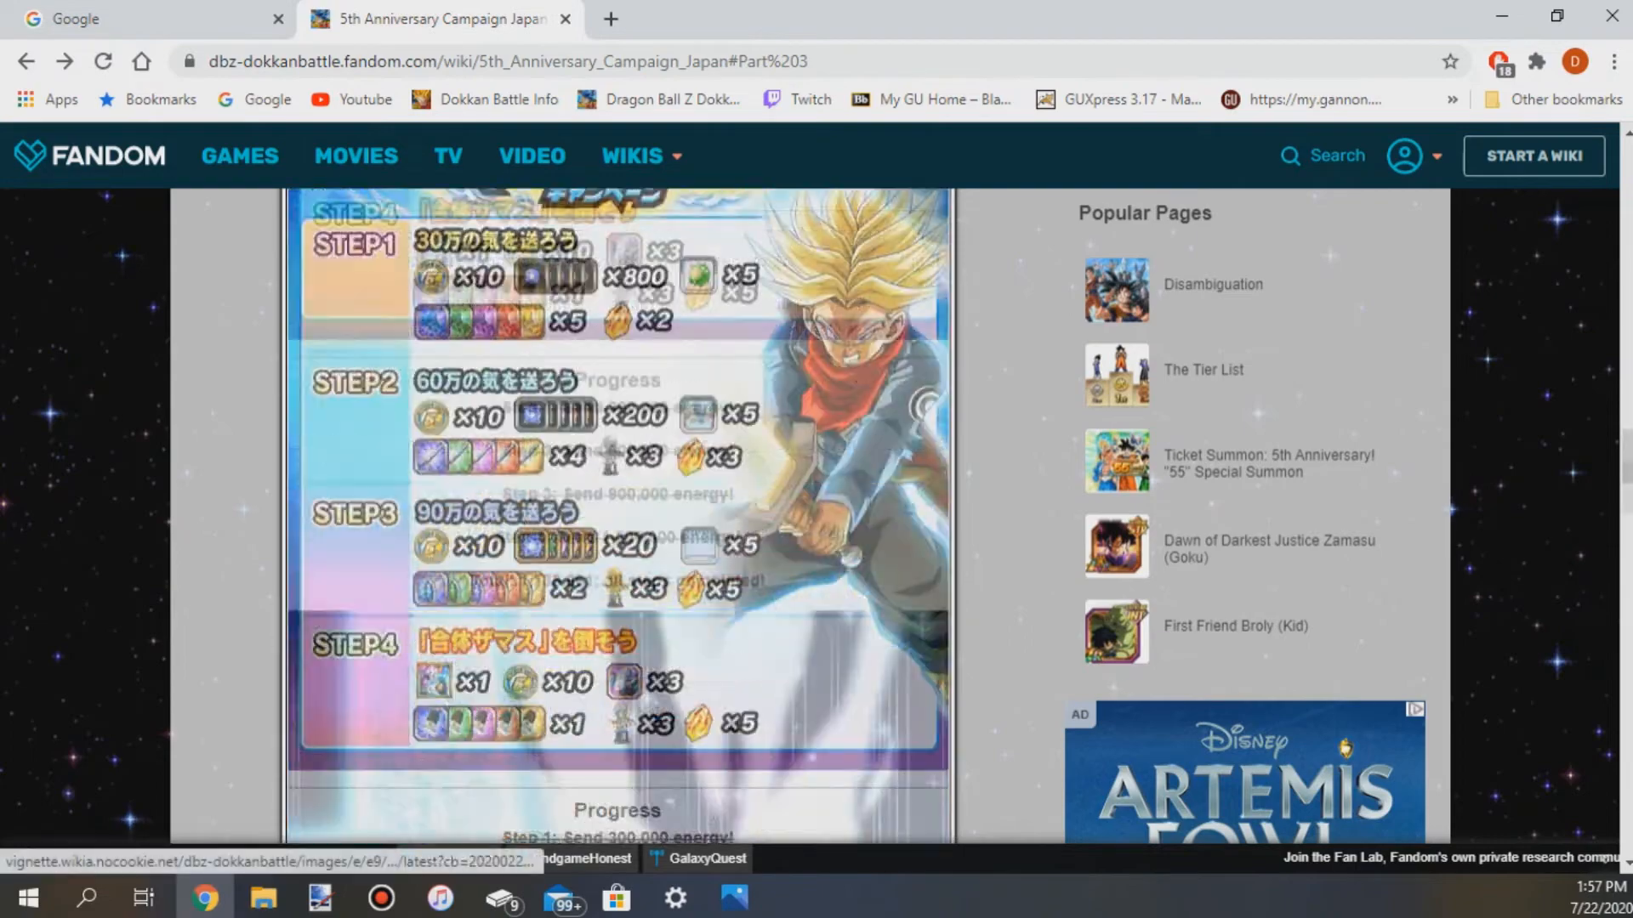
{"action": "scroll", "scroll_direction": "down", "scroll_amount": 3}
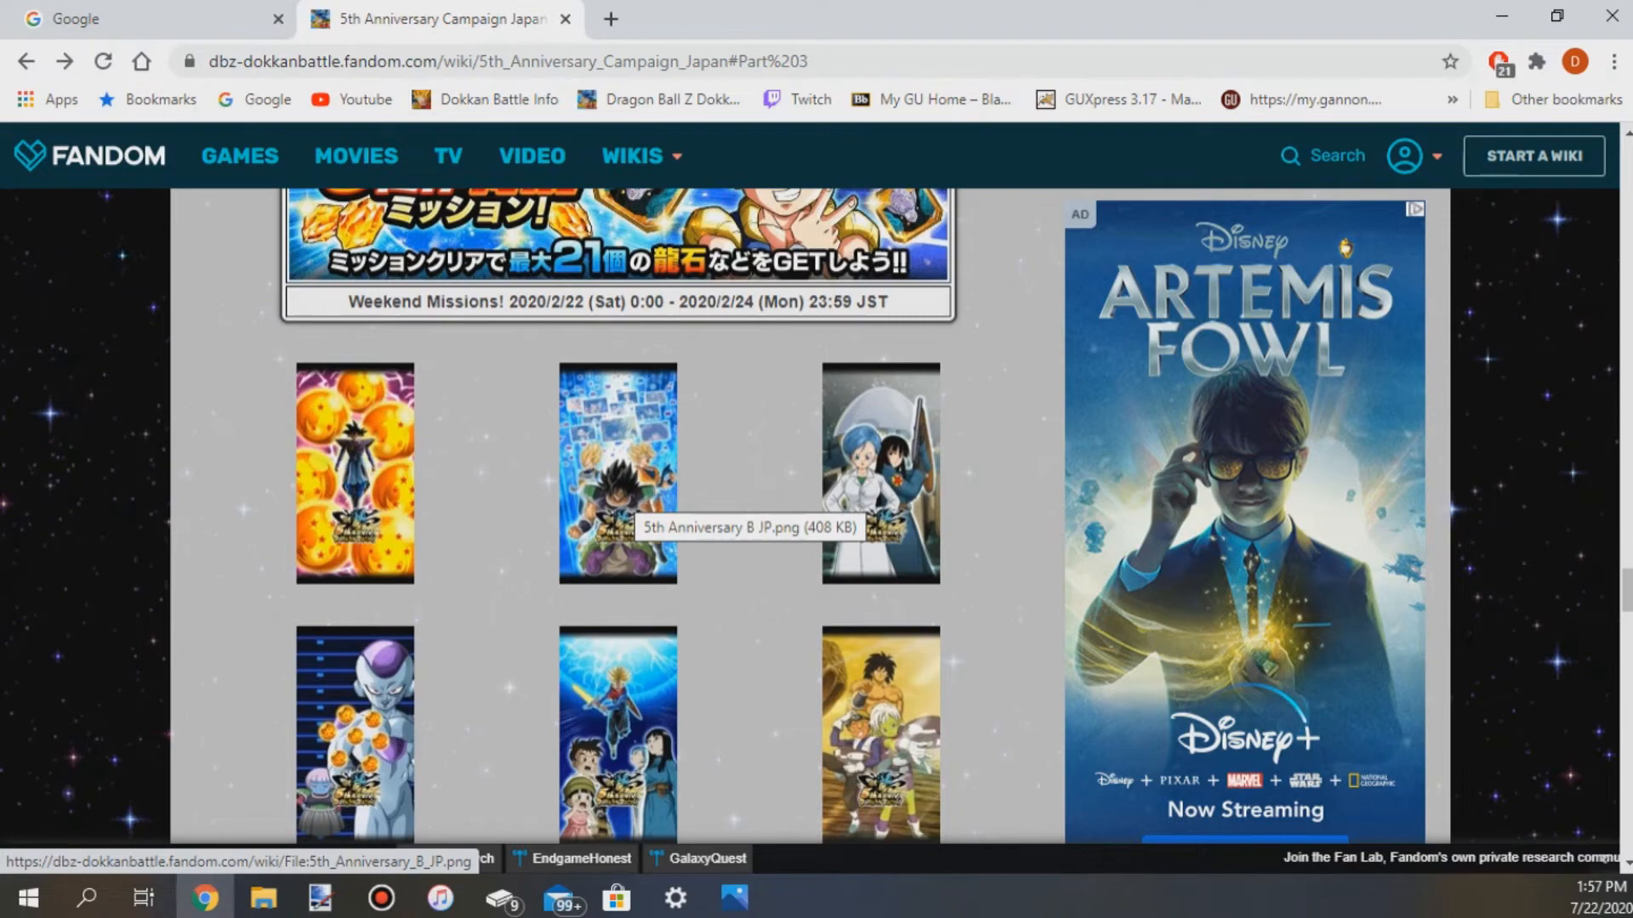
{"action": "scroll", "scroll_direction": "up", "scroll_amount": 3}
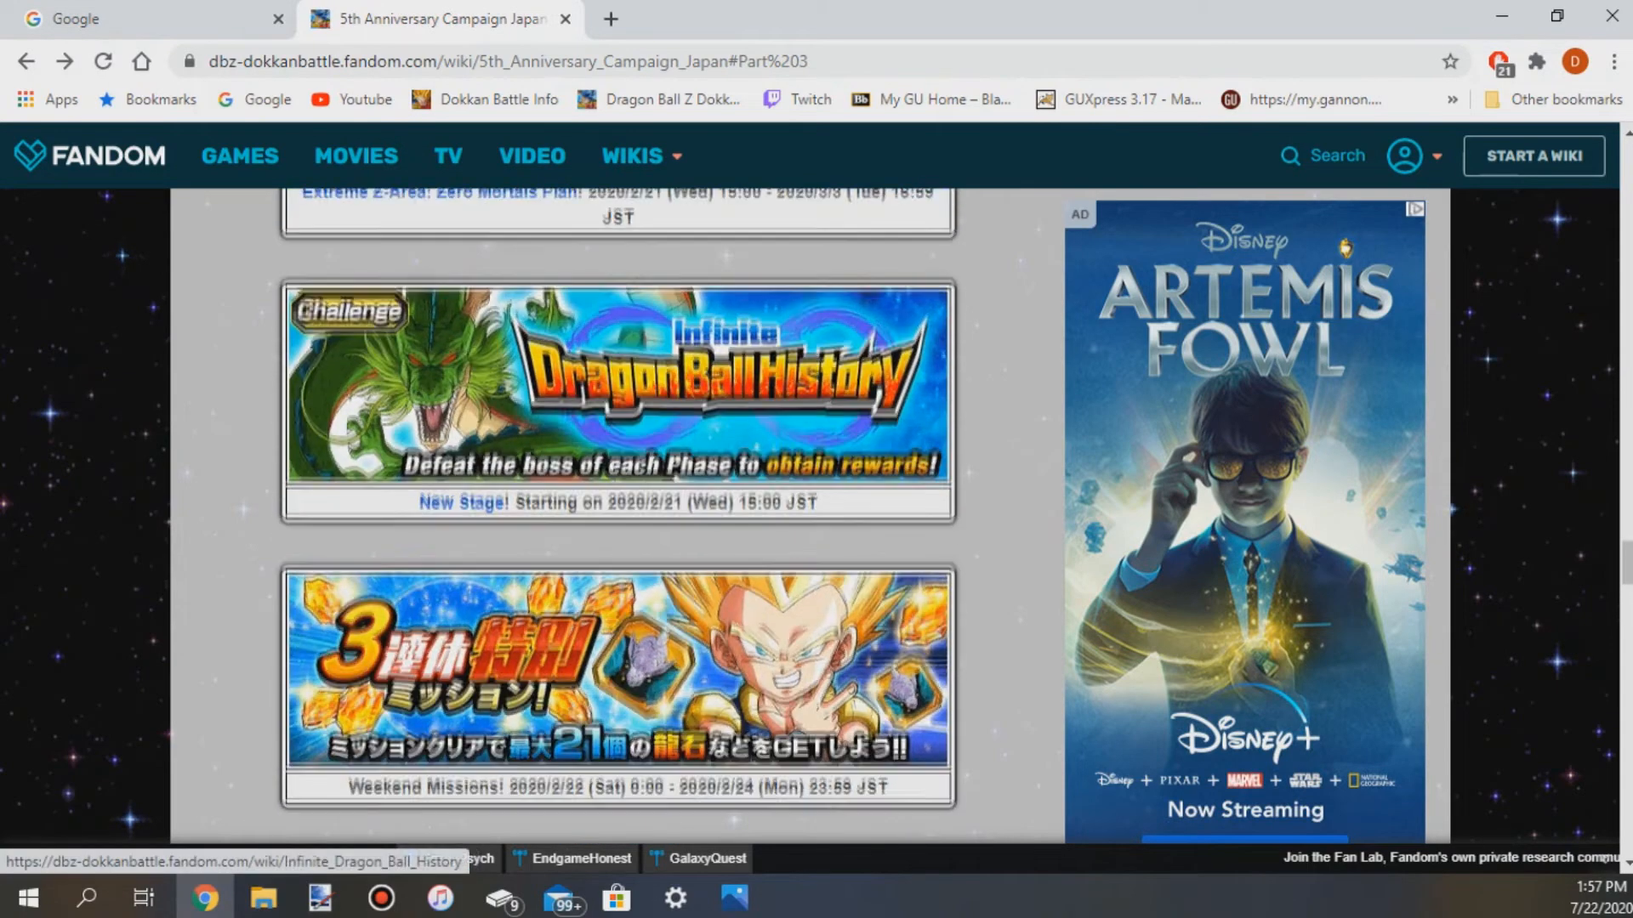
{"action": "scroll", "scroll_direction": "down", "scroll_amount": 3}
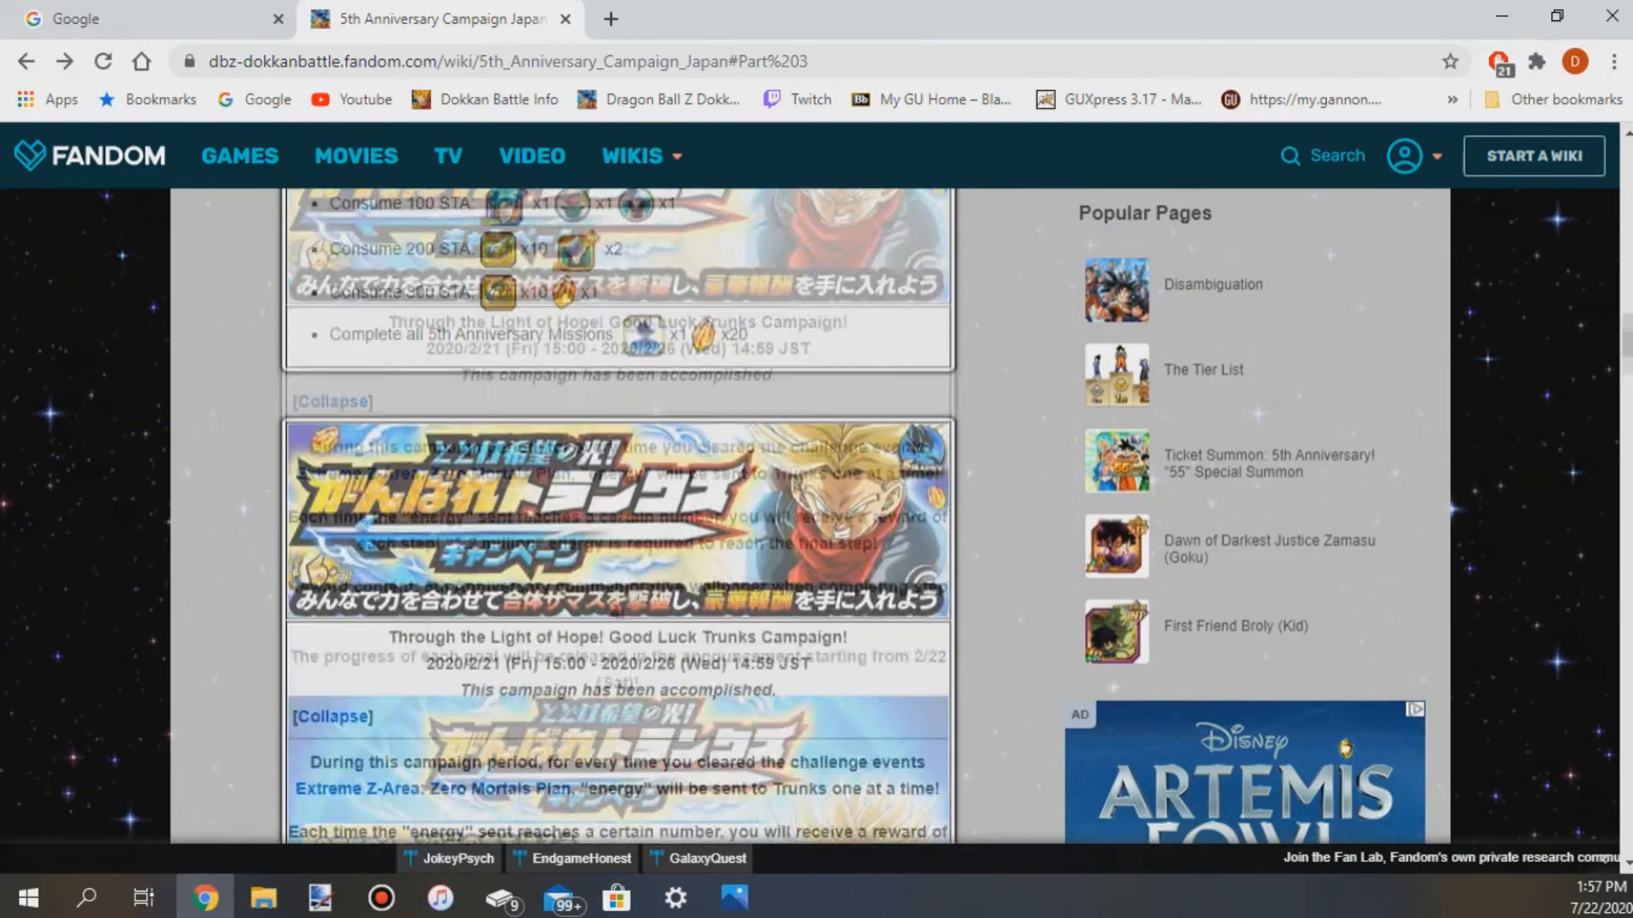
{"action": "scroll", "scroll_direction": "down", "scroll_amount": 3}
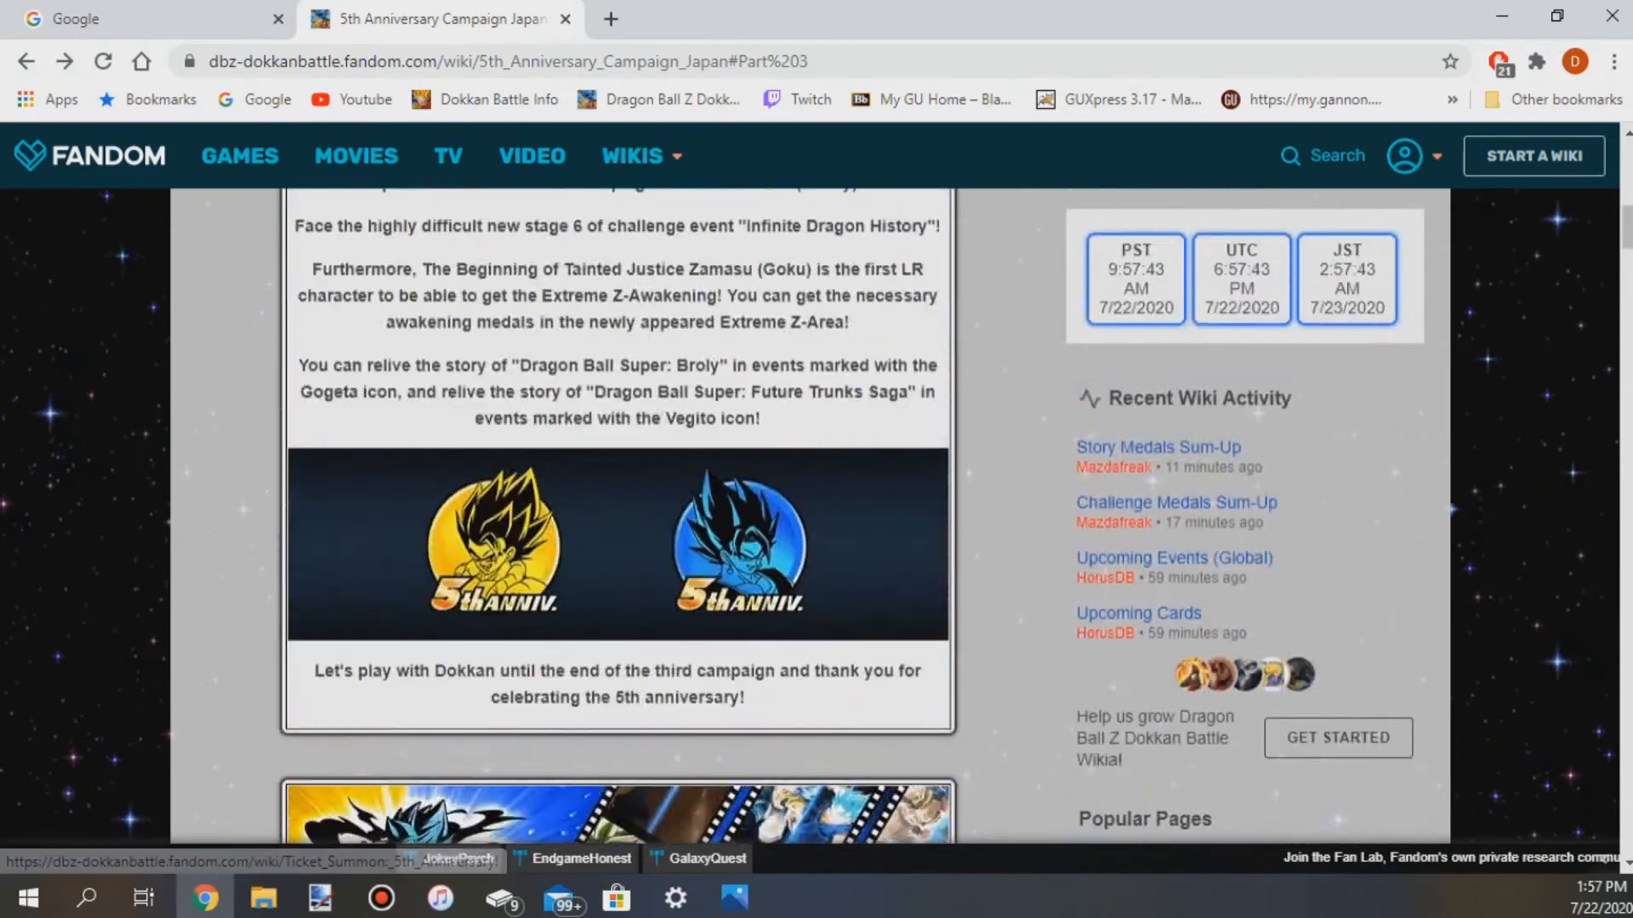